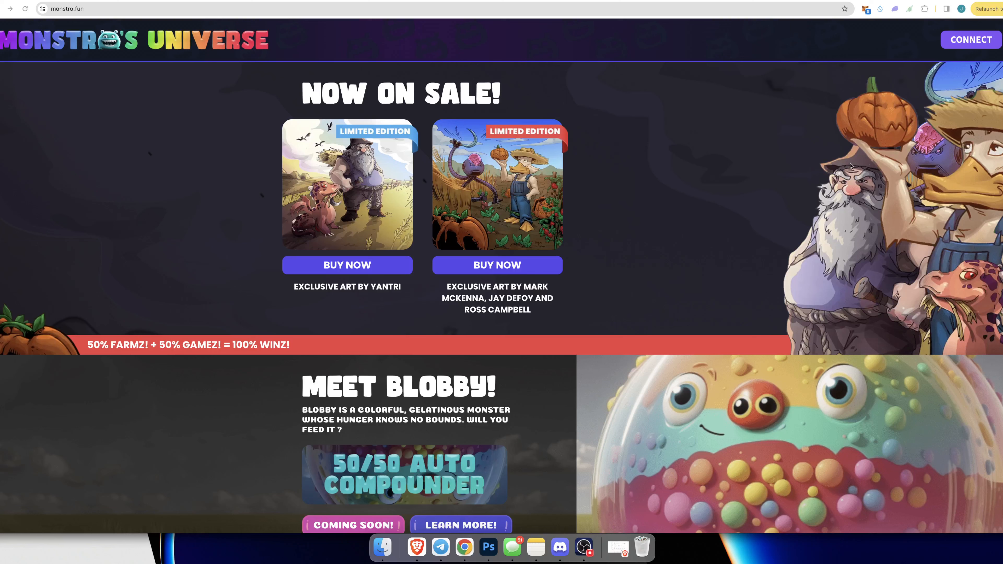
mouse_move(808, 158)
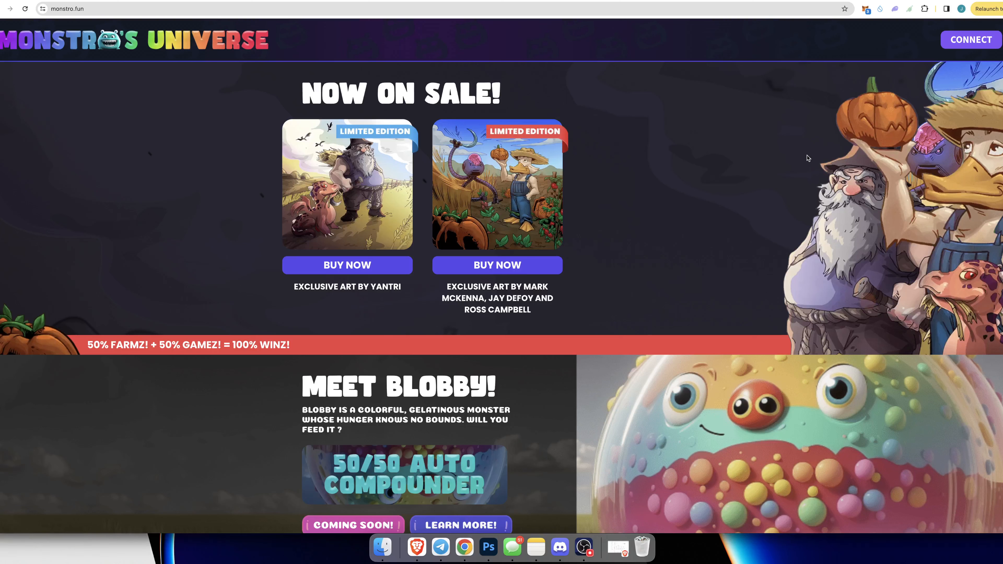
mouse_move(784, 177)
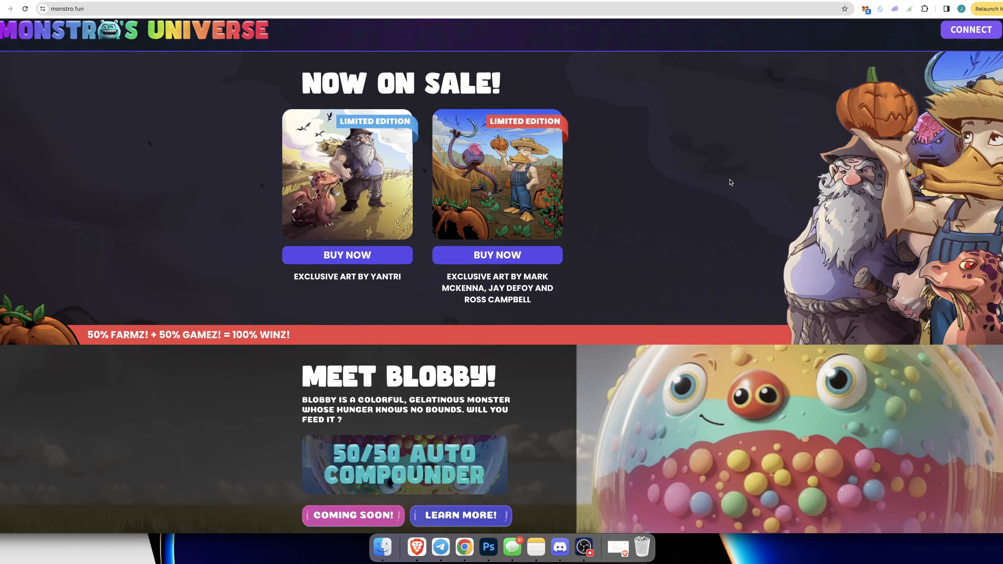
Step: Scroll the monstro.fun homepage through Degenz, Farmz, Gamez, Roadmap and Toolz, settling on Farmz and Gamez
scroll(down, 3)
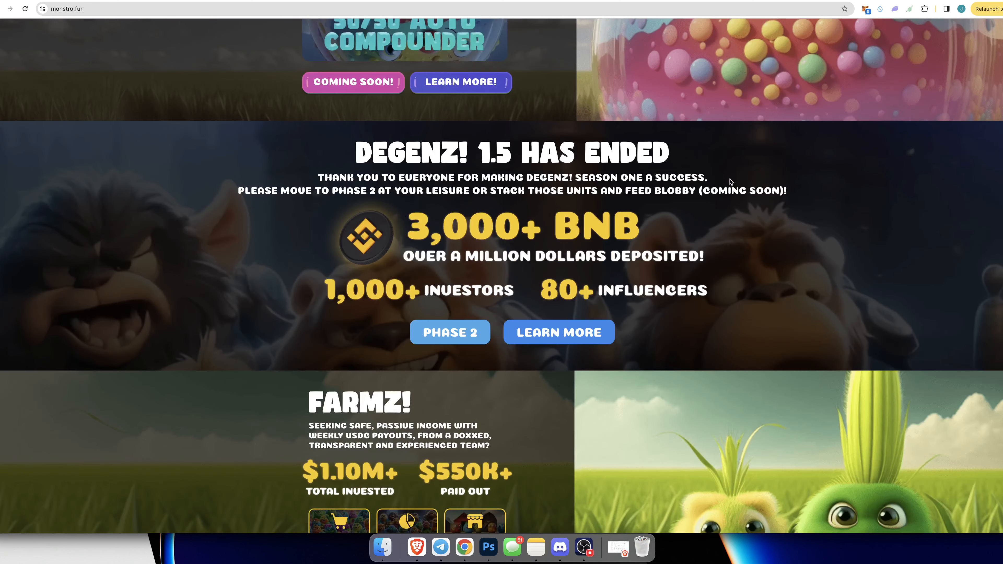
scroll(down, 3)
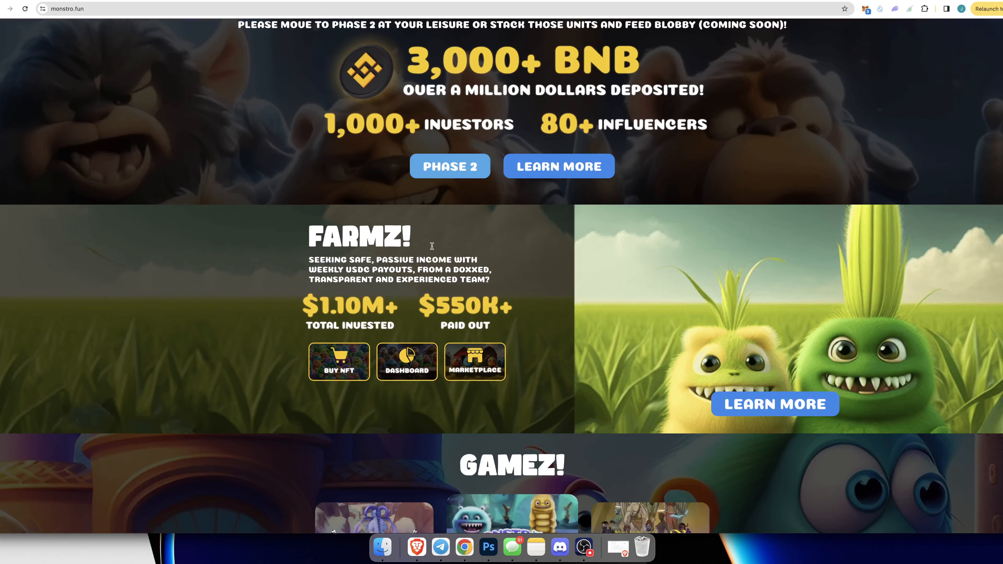
scroll(down, 3)
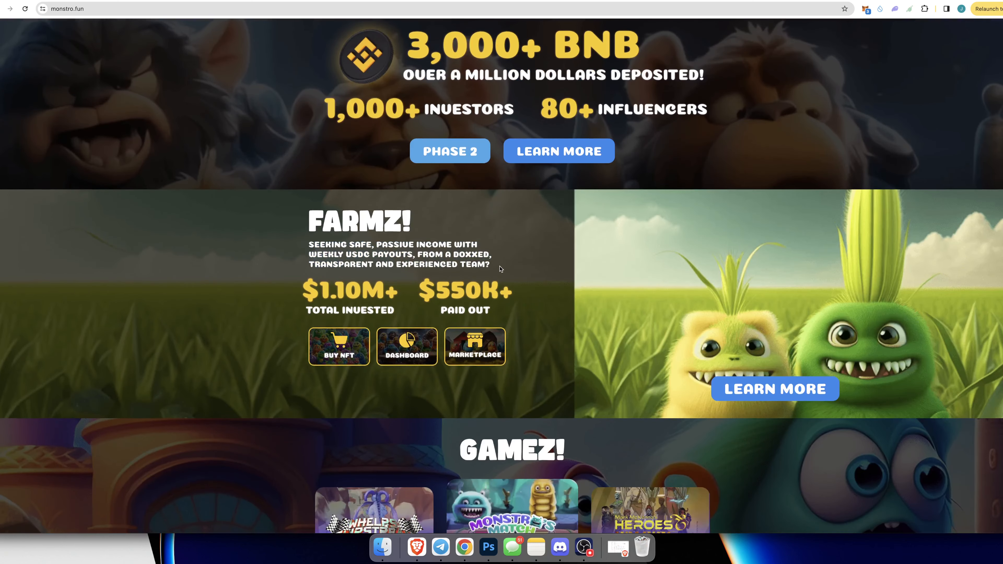
mouse_move(266, 257)
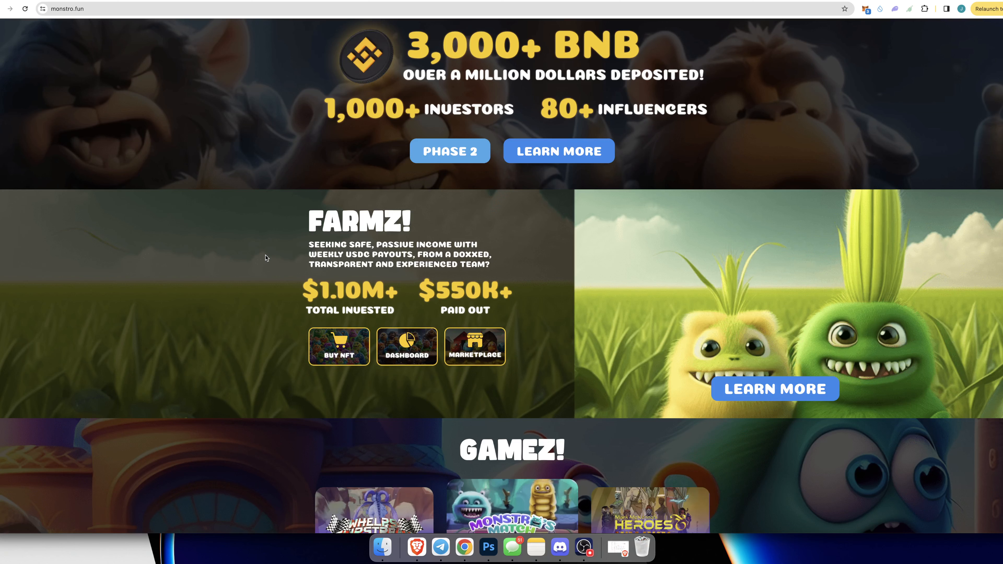
scroll(up, 3)
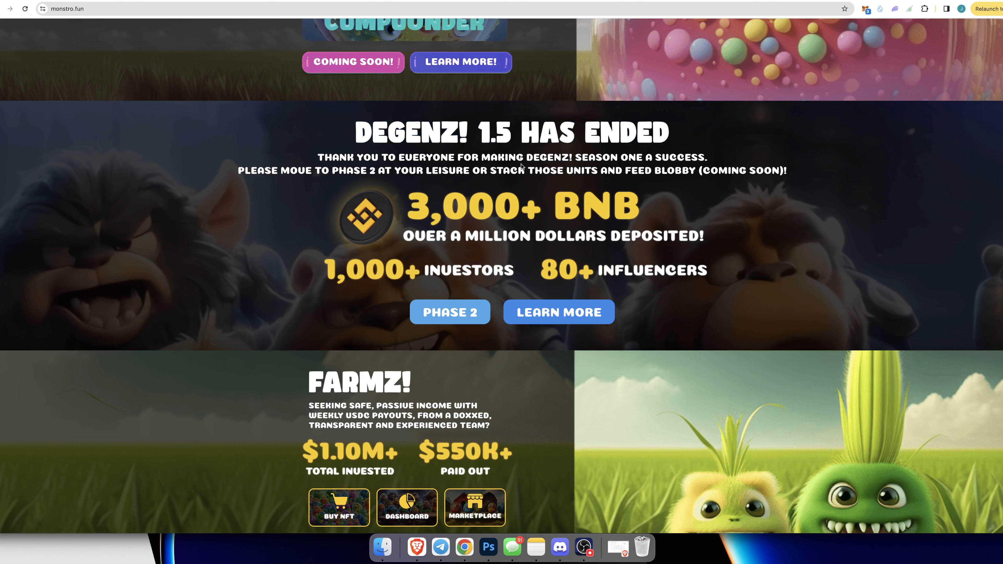
mouse_move(746, 240)
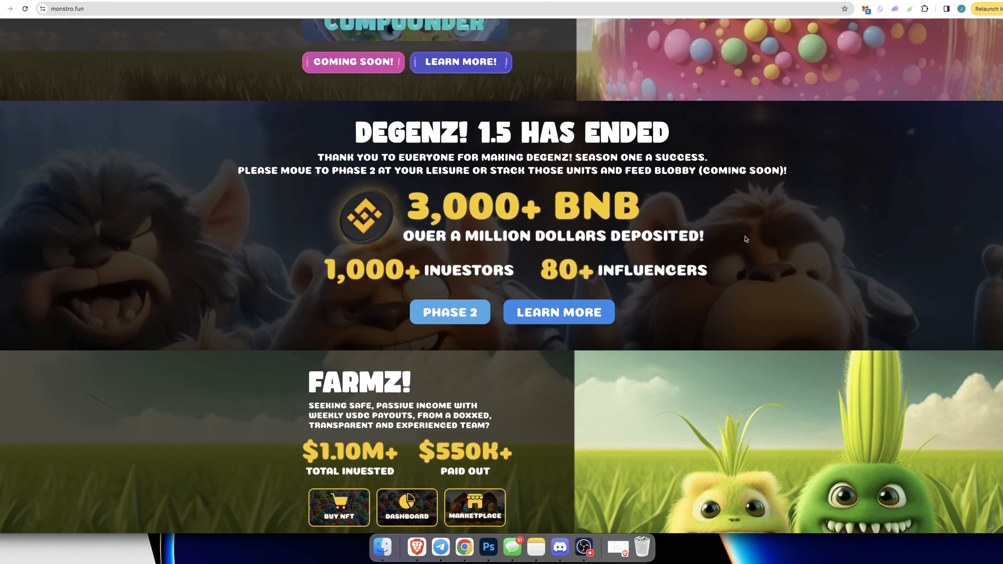
mouse_move(773, 275)
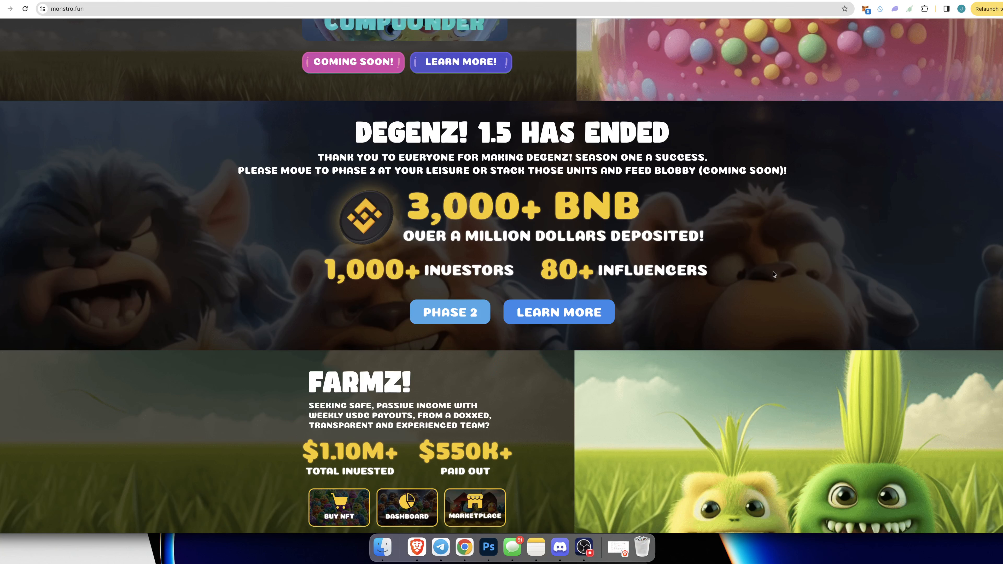
scroll(down, 3)
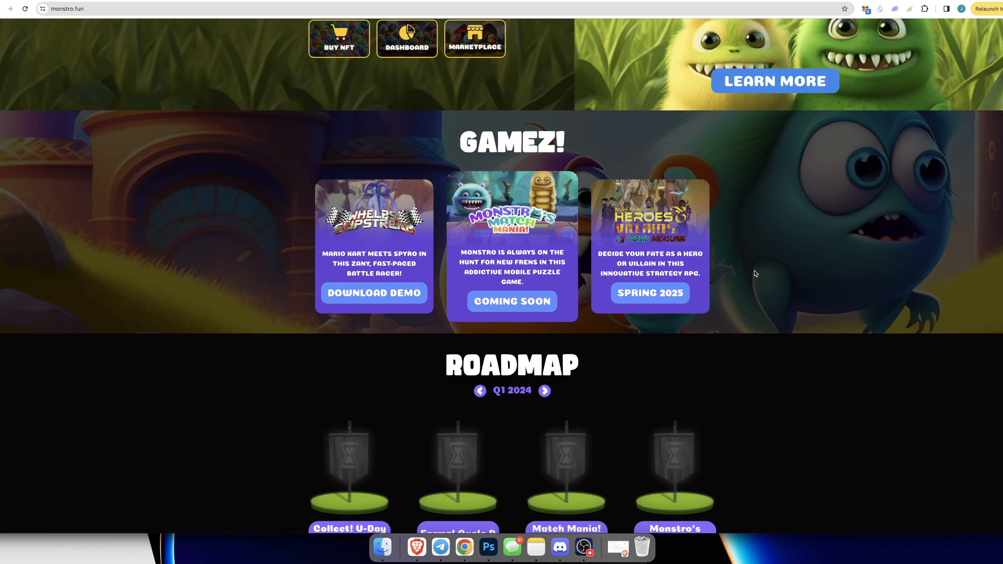
scroll(down, 3)
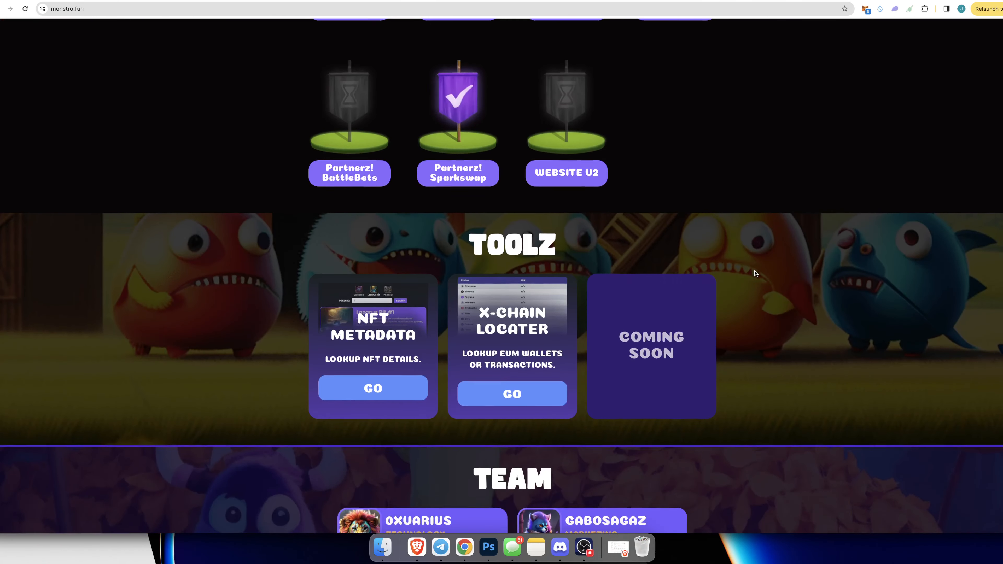
scroll(up, 3)
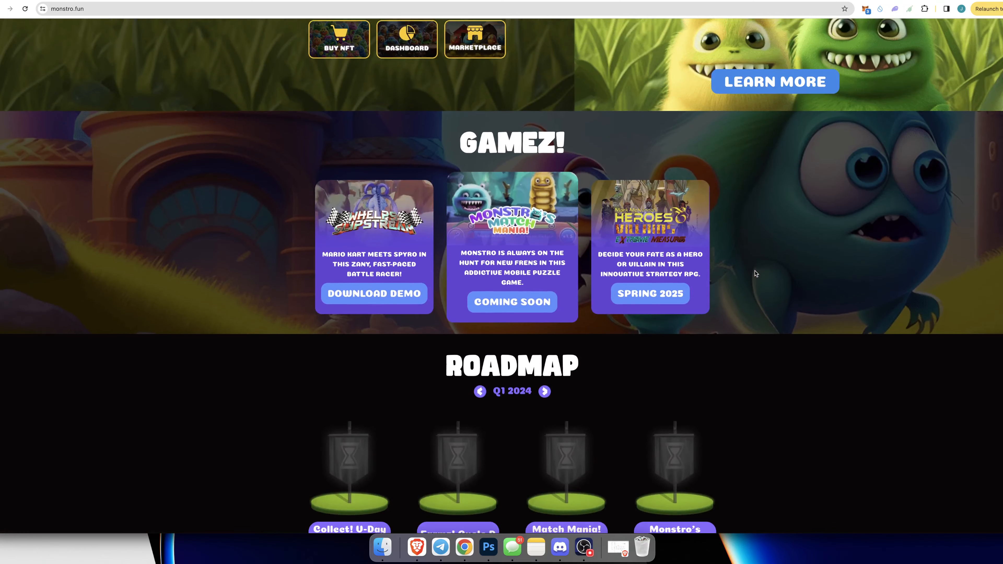
scroll(up, 3)
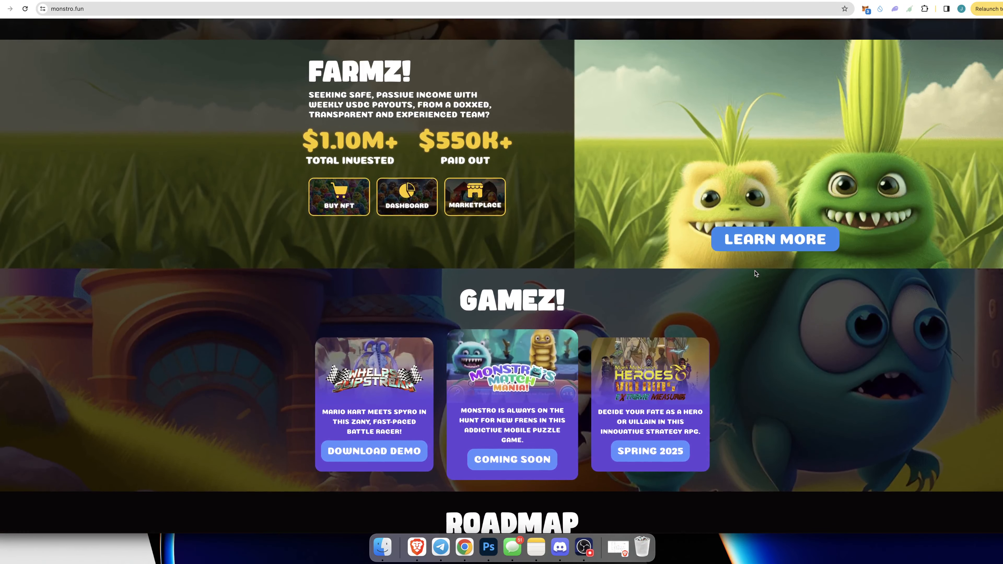
scroll(down, 3)
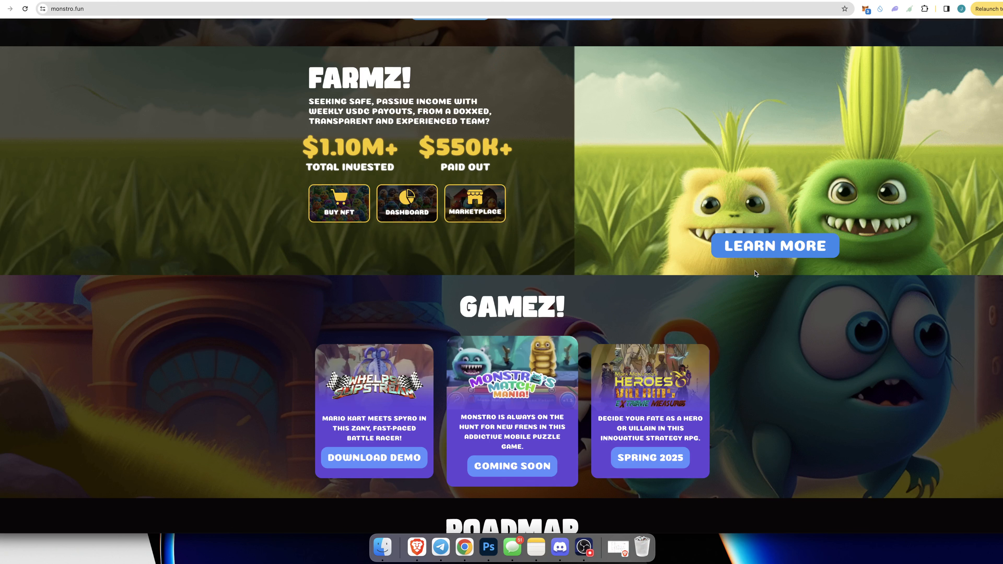
mouse_move(560, 547)
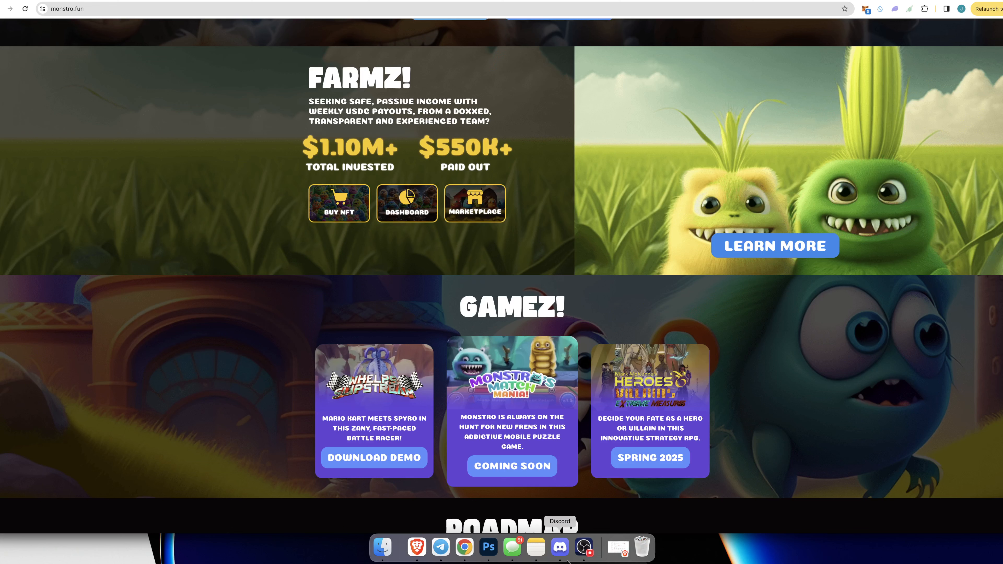
Step: Switch to the Monstro Discord server and highlight the Moonbagz line about NFTs costing 50 USDC
click(559, 547)
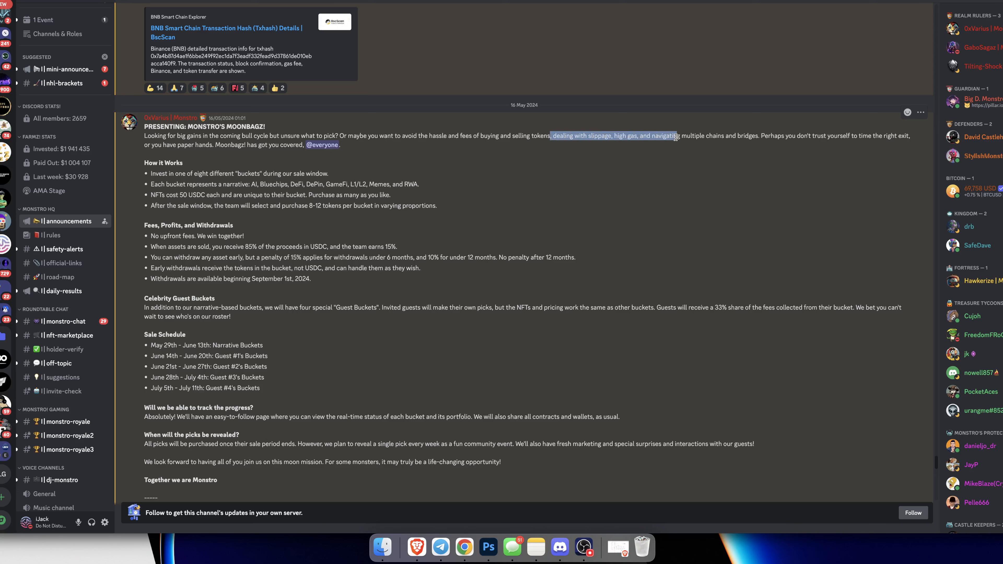
click(764, 145)
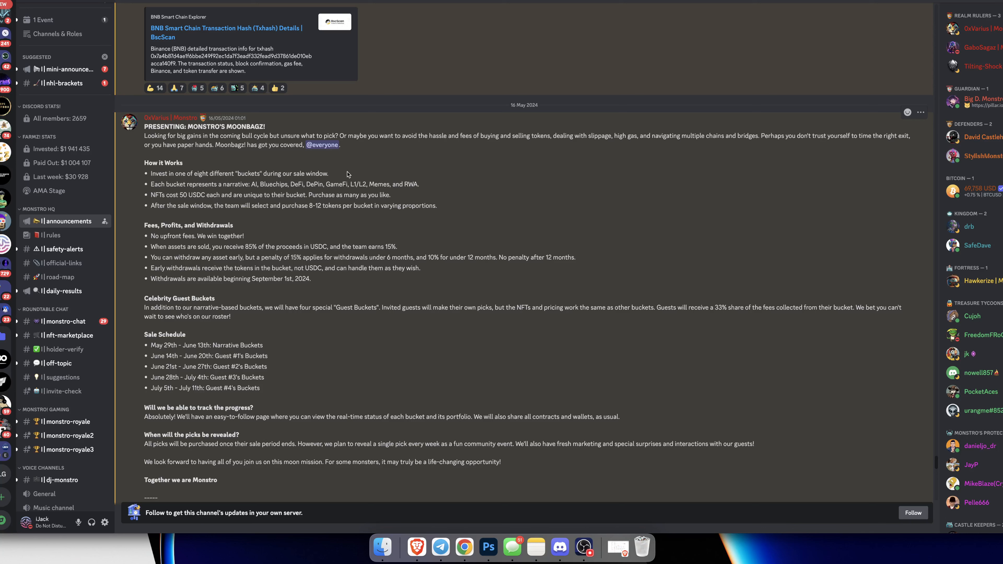
drag(151, 184, 246, 184)
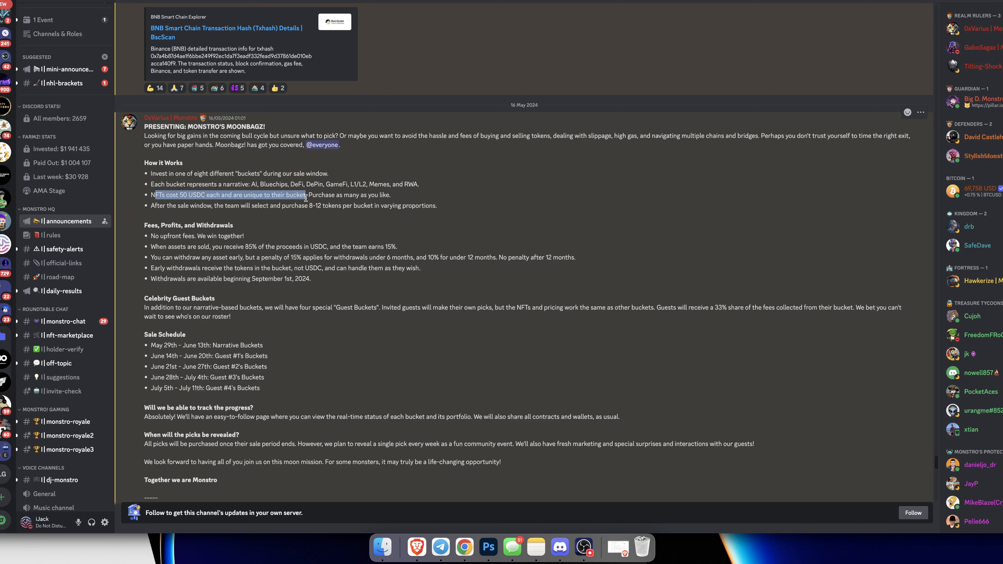
click(231, 194)
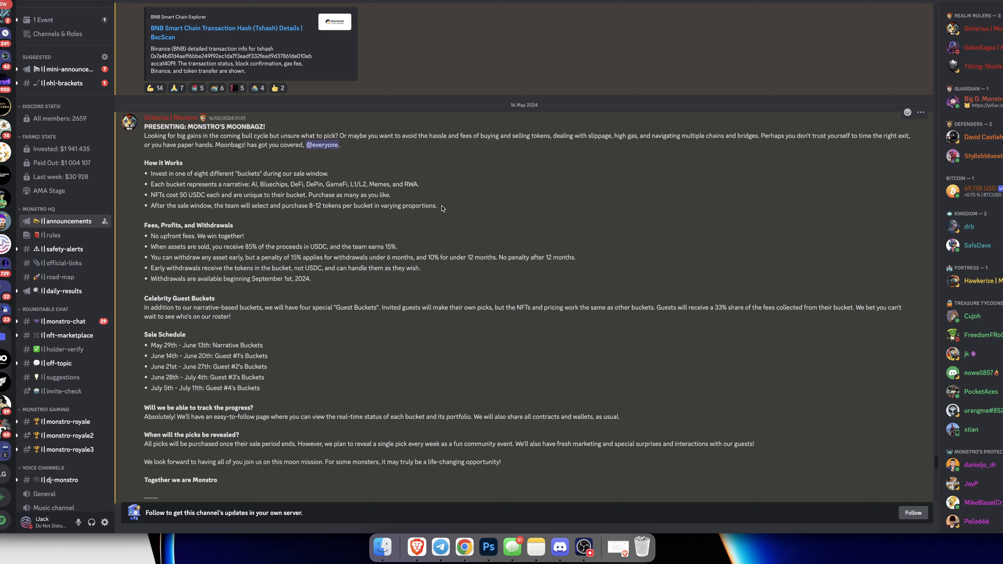
Step: Highlight further passages in the Moonbagz post's How it Works section and scroll toward its rocket artwork
click(234, 88)
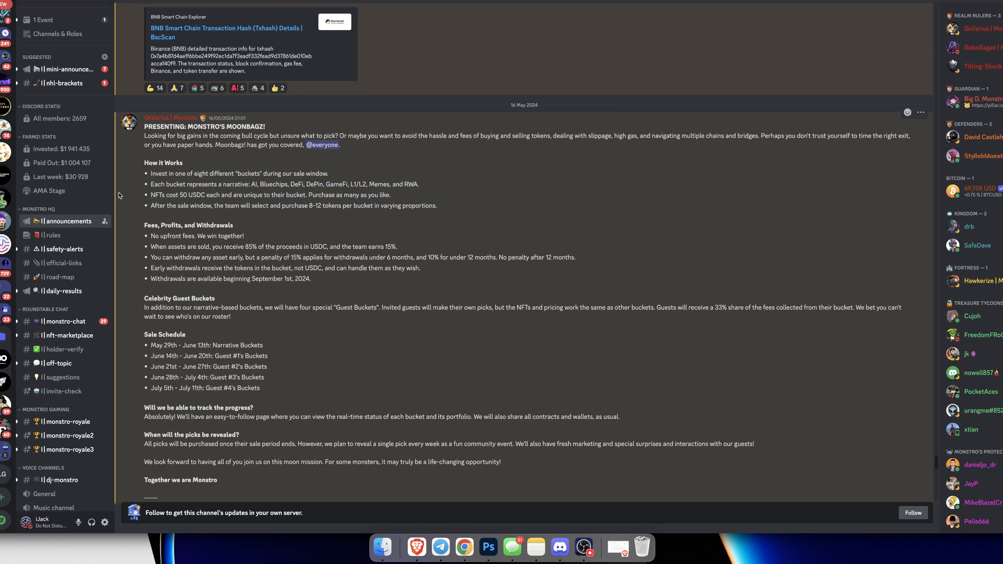
drag(253, 184, 419, 184)
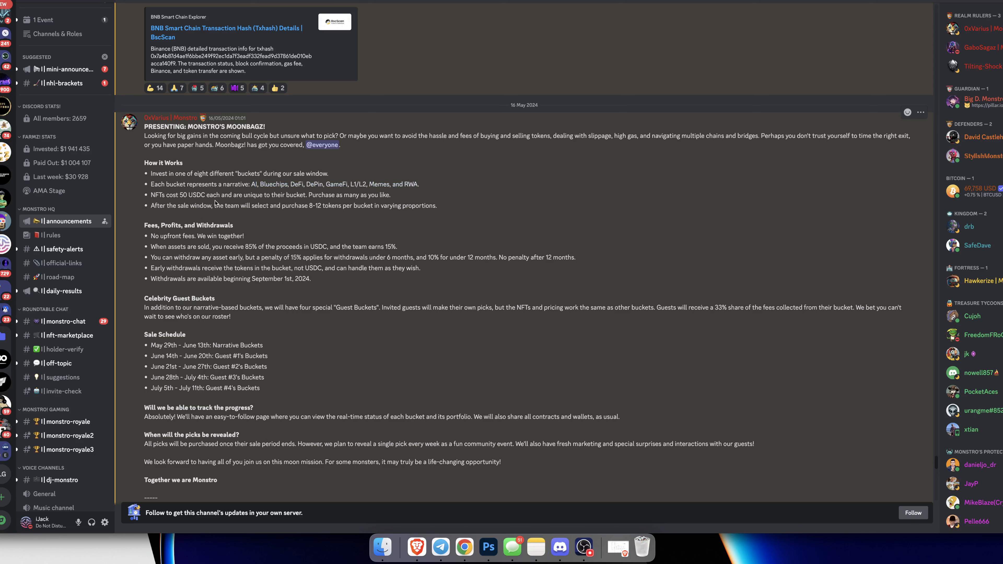
mouse_move(384, 230)
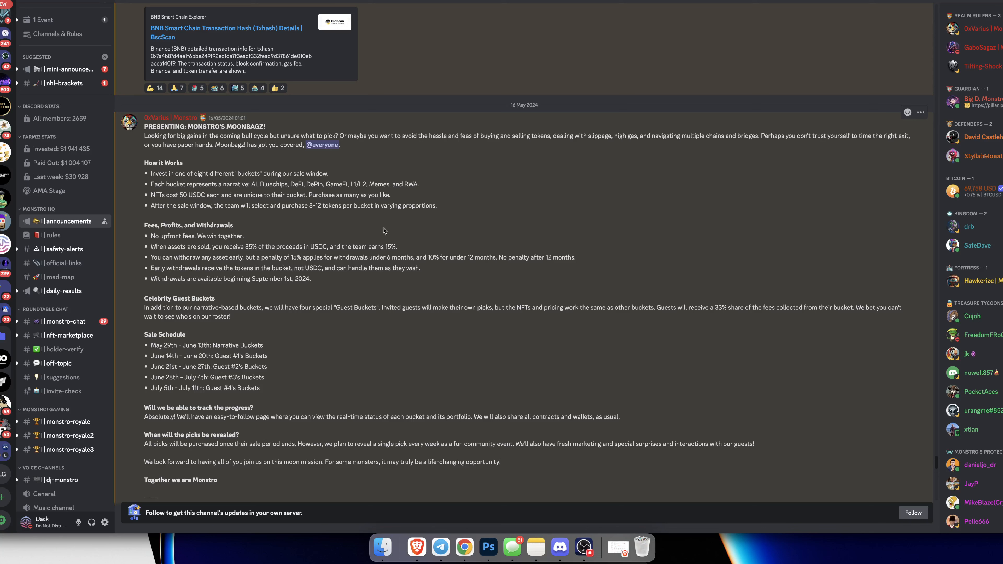
click(239, 89)
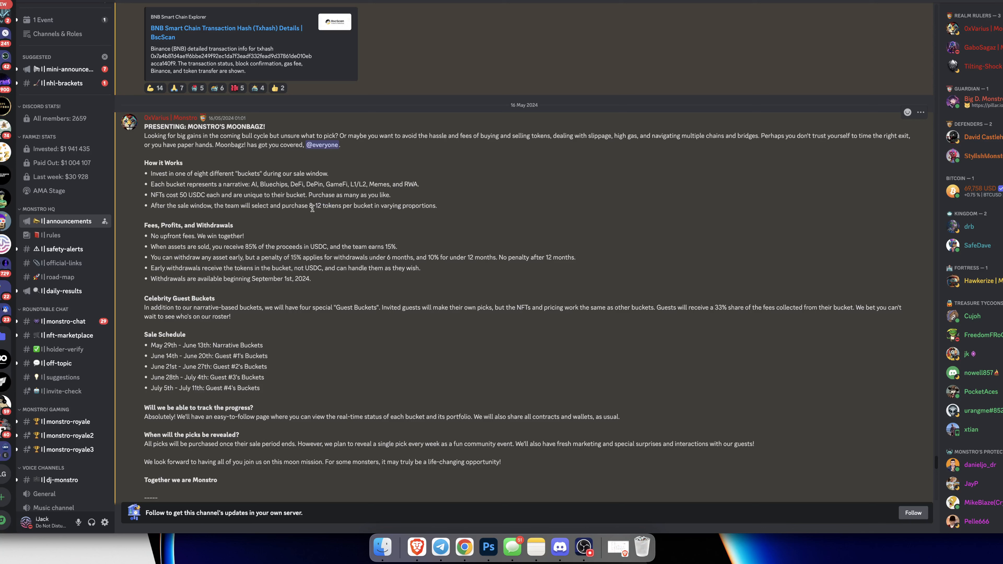
double_click(190, 195)
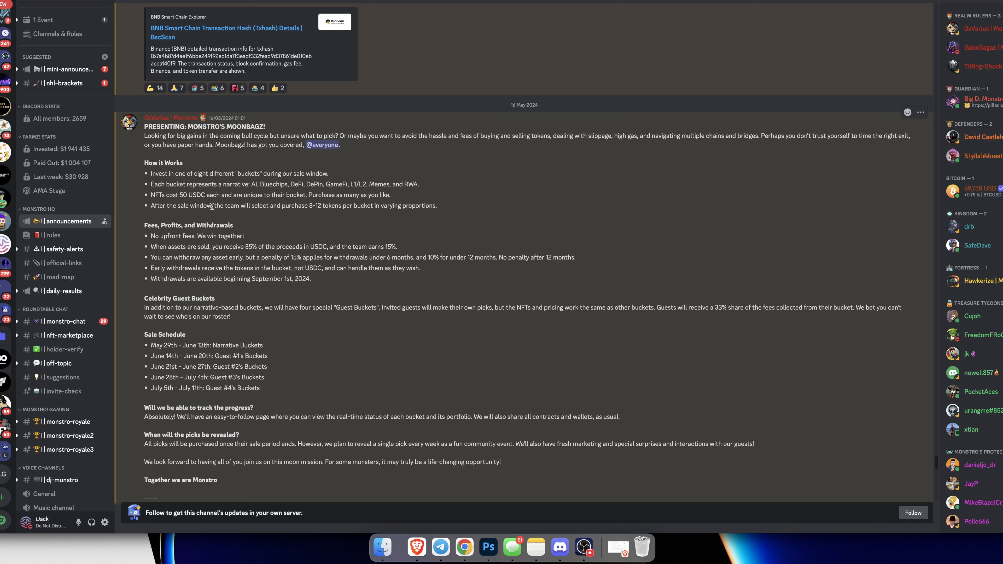
scroll(down, 3)
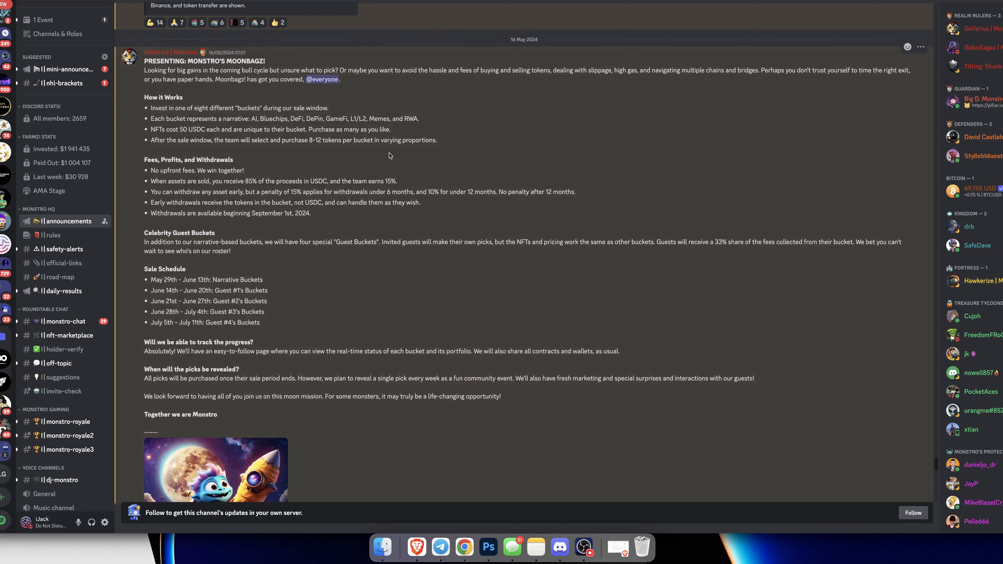
scroll(up, 3)
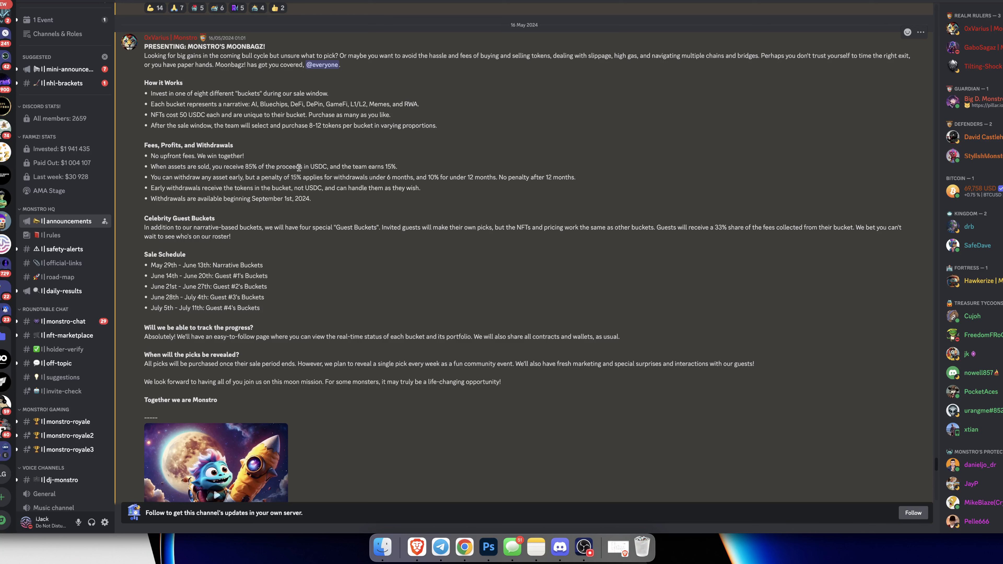
drag(215, 166, 396, 166)
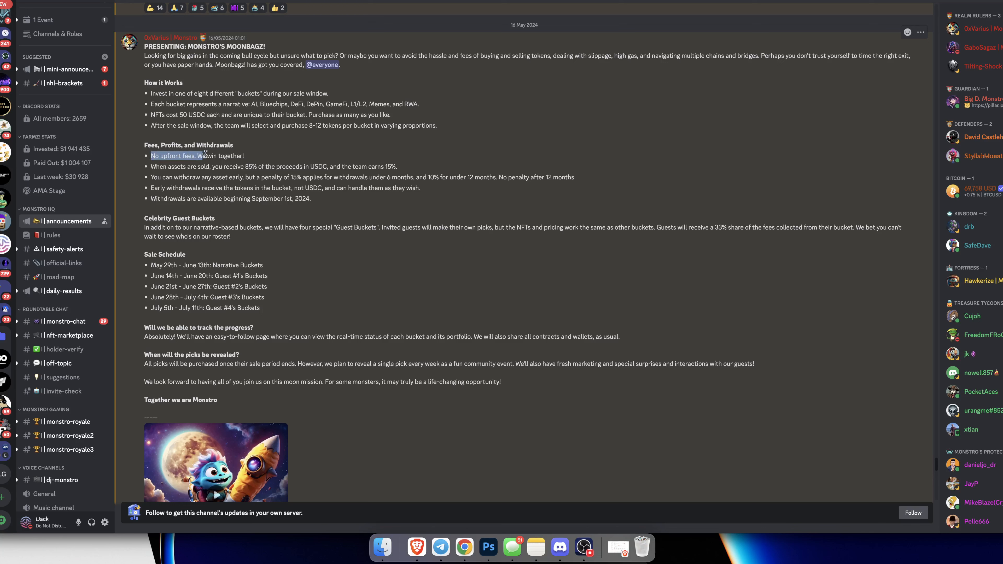
drag(203, 155, 244, 156)
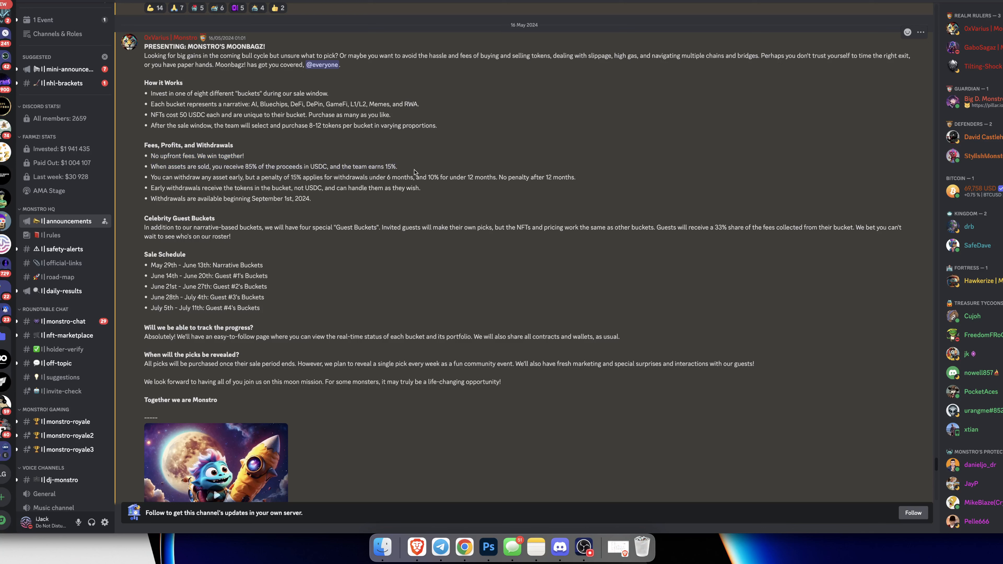
mouse_move(439, 189)
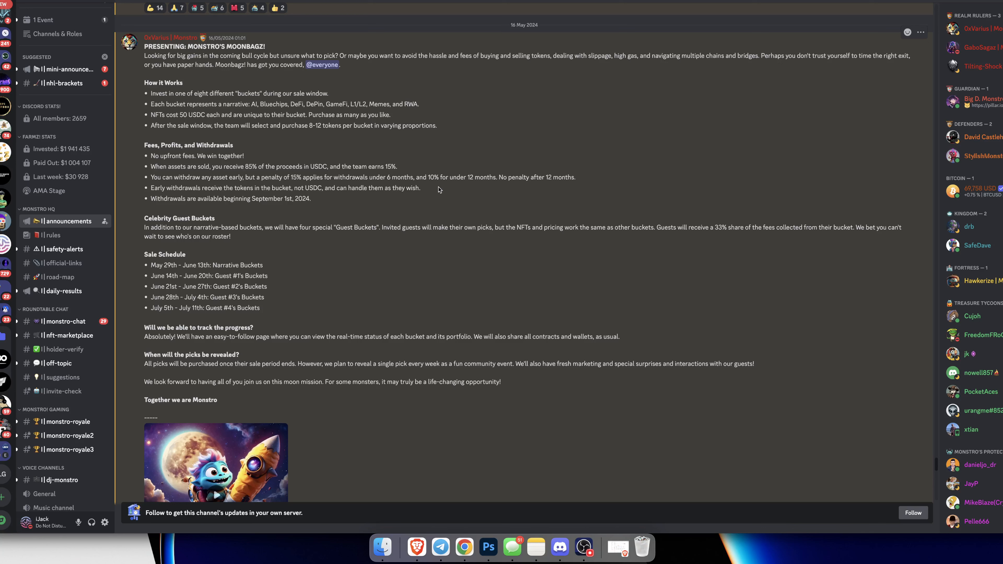
mouse_move(263, 176)
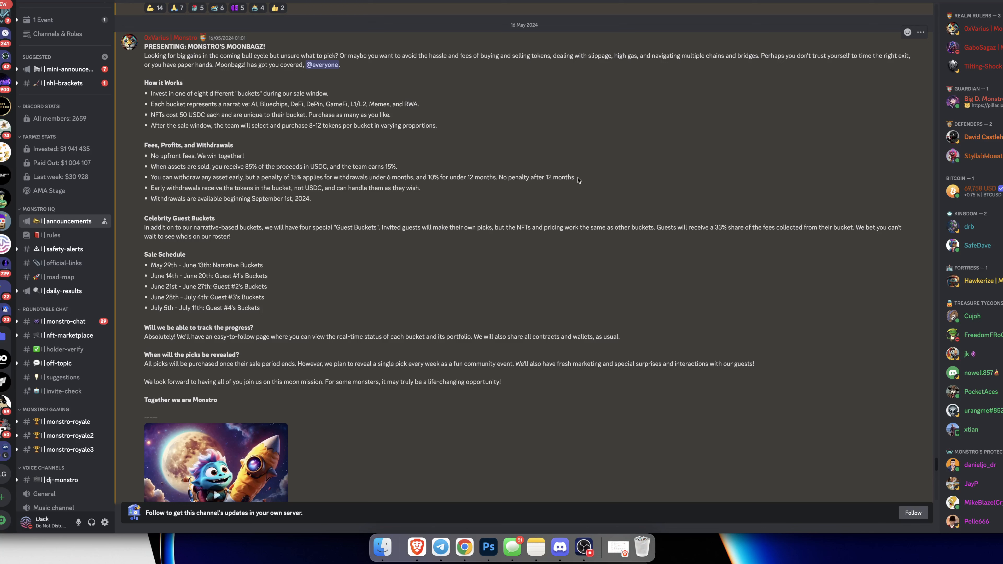
mouse_move(412, 185)
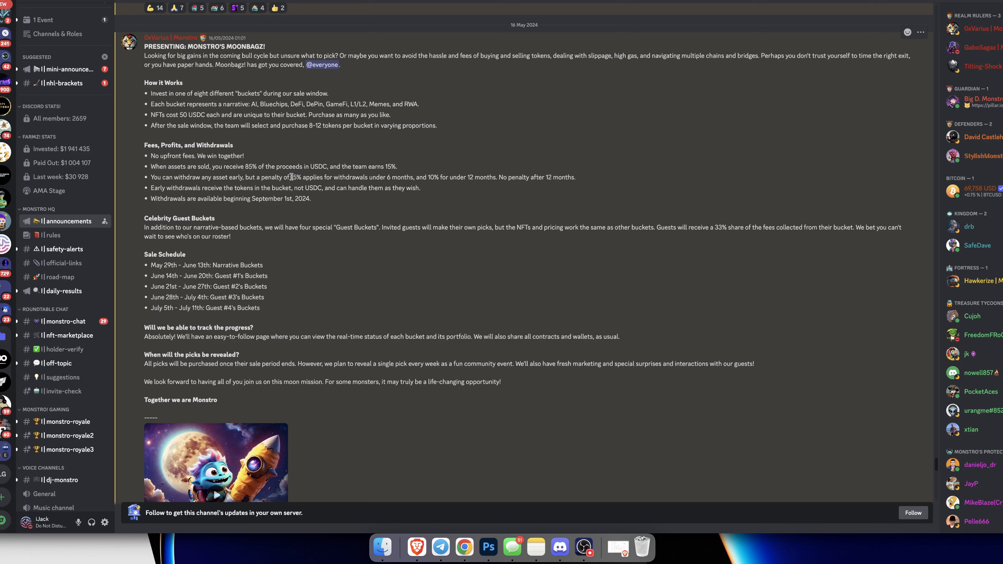
double_click(306, 177)
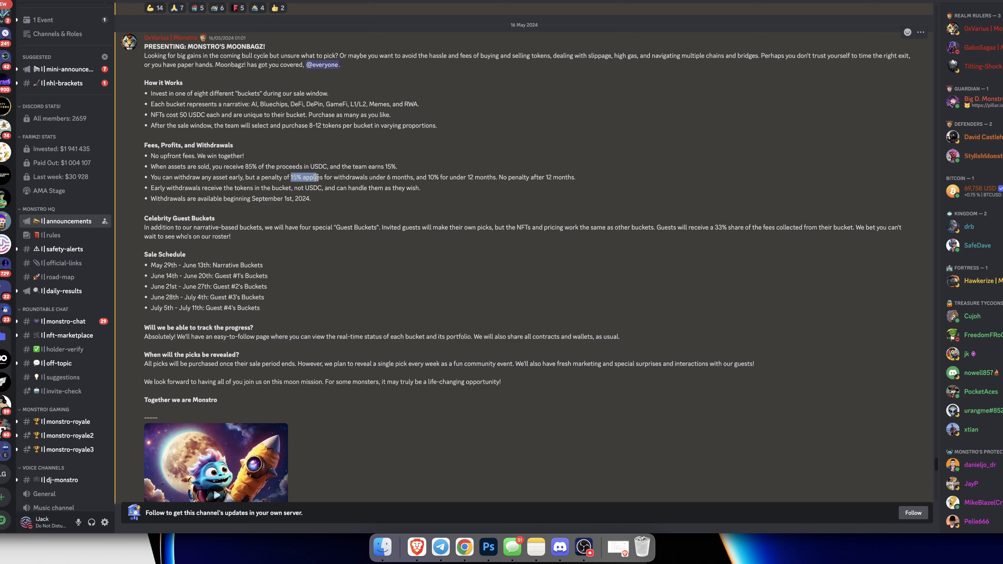
mouse_move(462, 186)
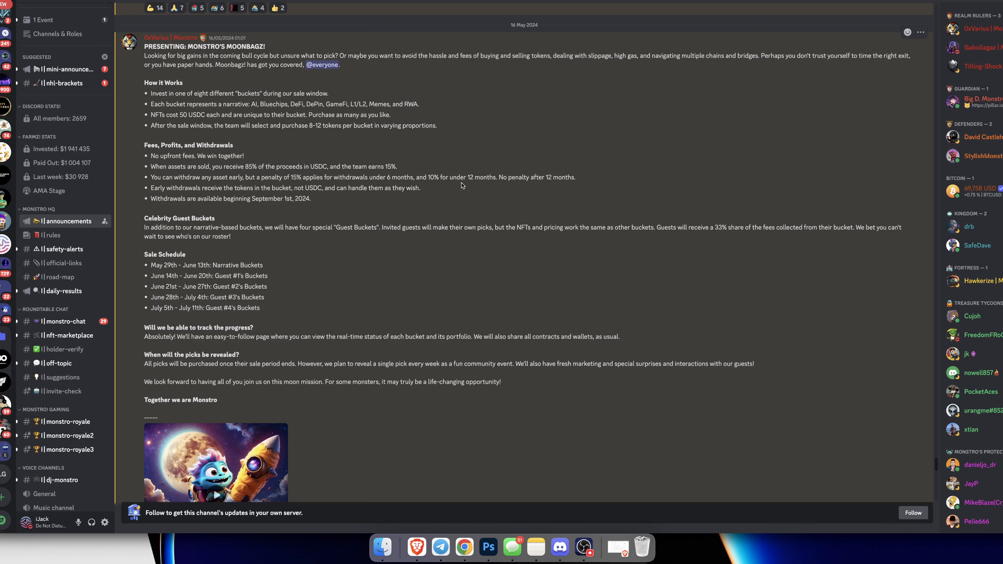
double_click(433, 177)
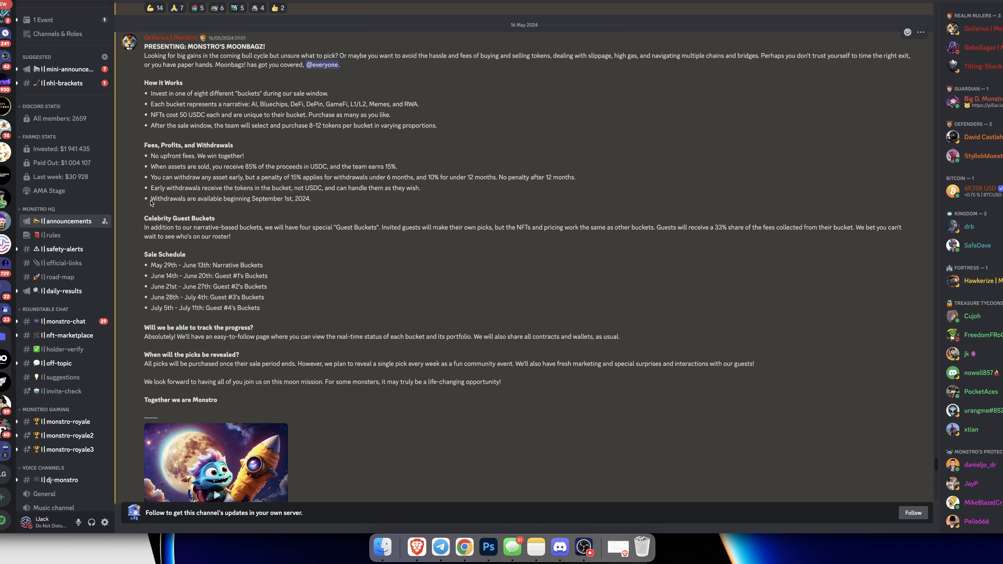
scroll(down, 3)
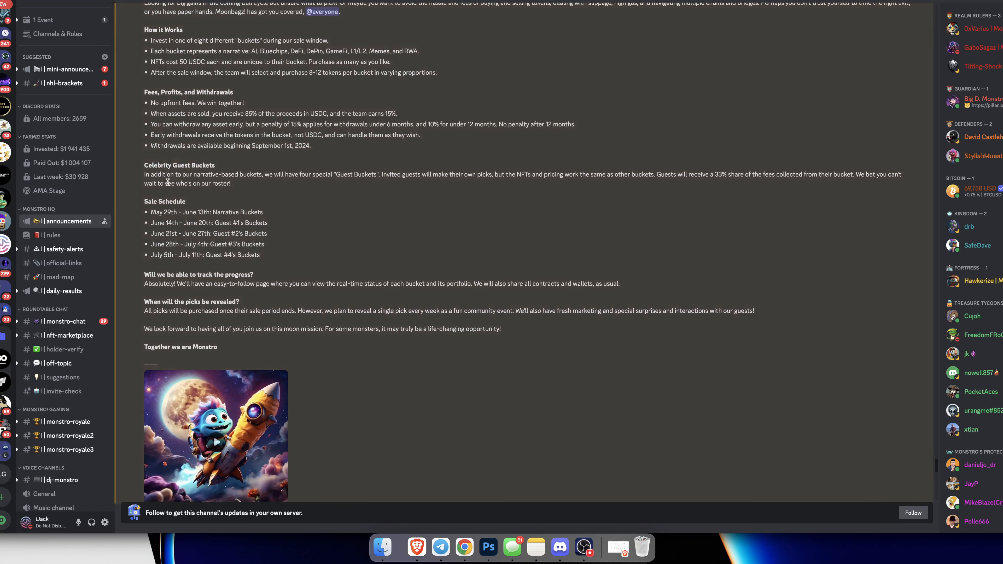
mouse_move(136, 179)
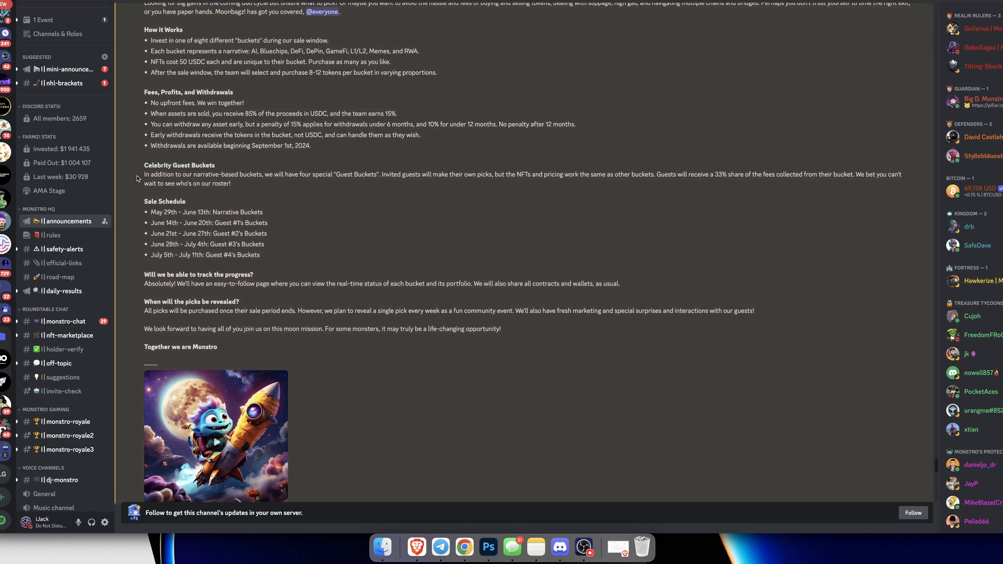
mouse_move(270, 182)
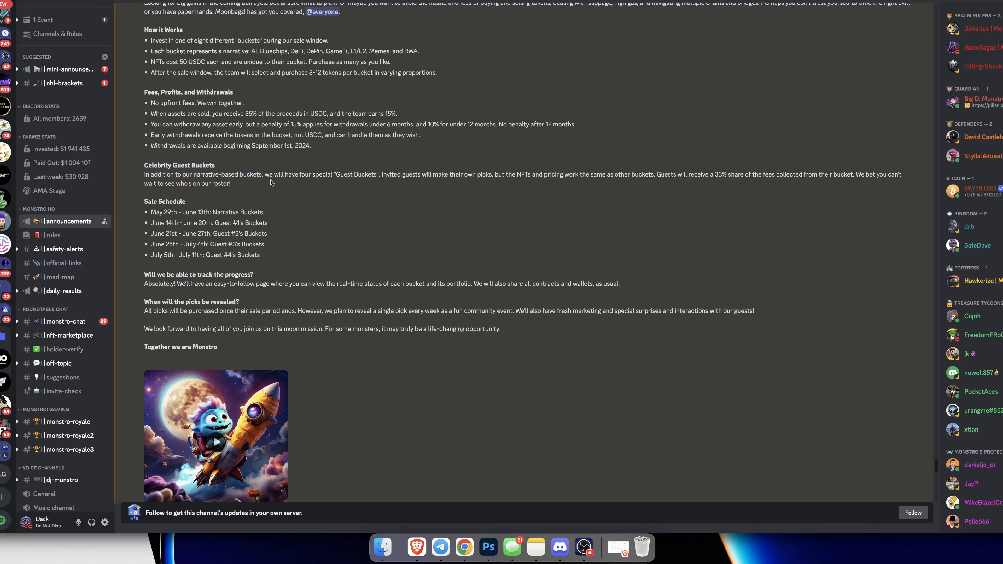
mouse_move(369, 183)
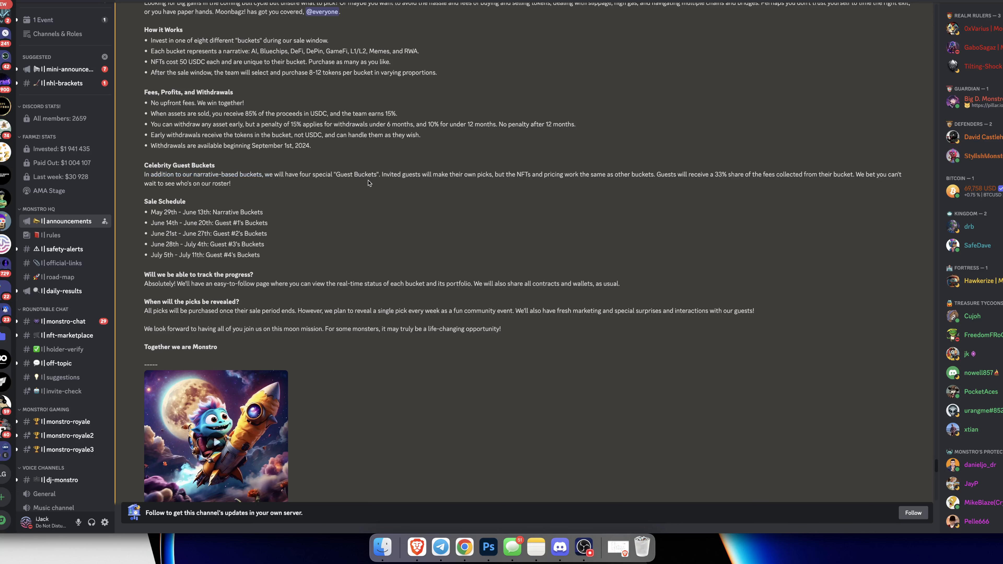
mouse_move(484, 188)
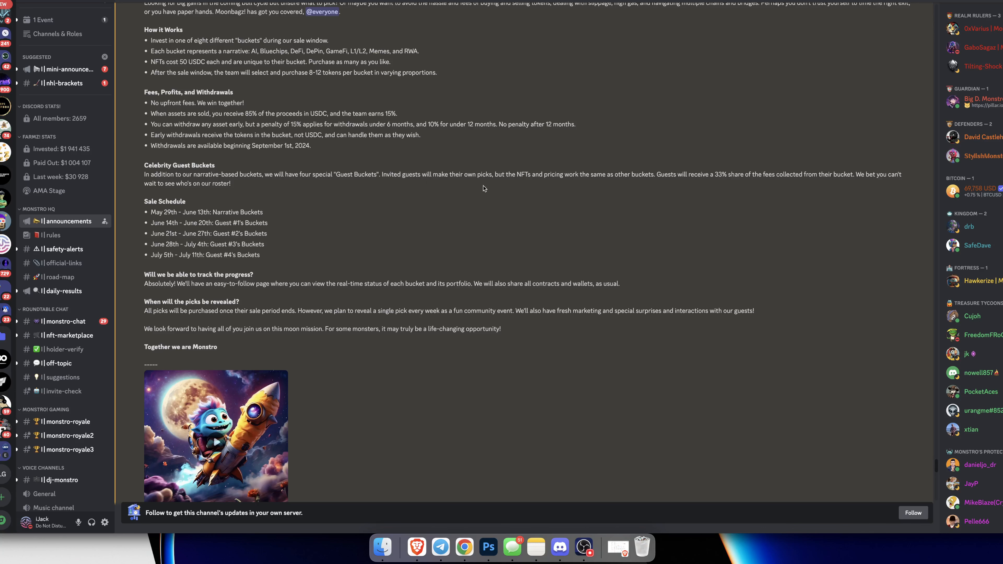
mouse_move(585, 185)
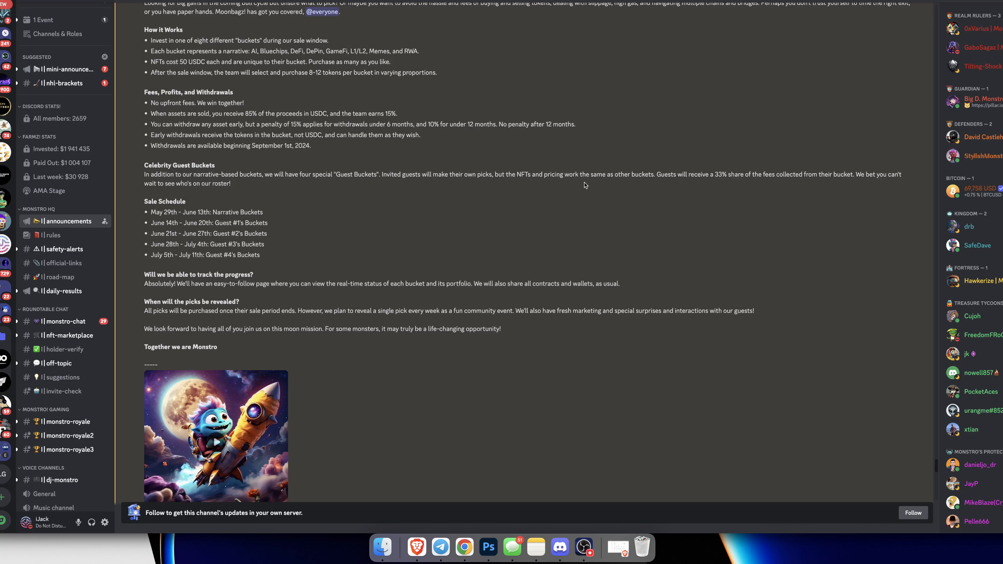
mouse_move(697, 188)
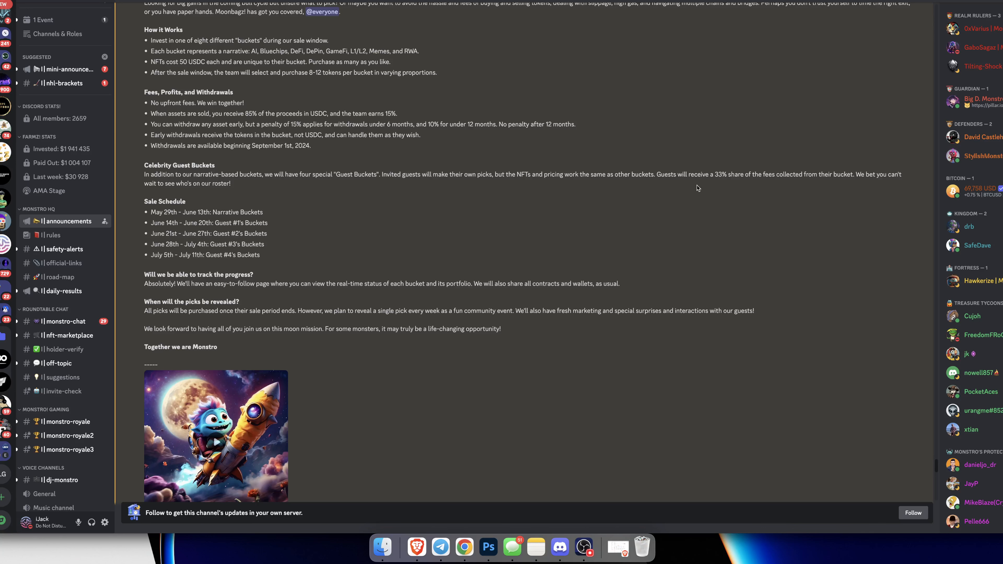
mouse_move(809, 184)
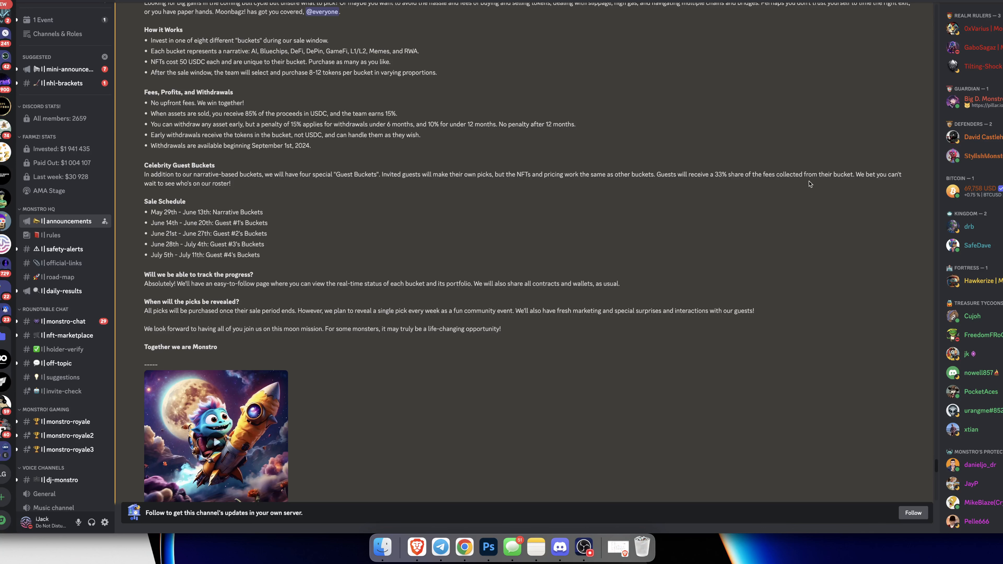
mouse_move(205, 199)
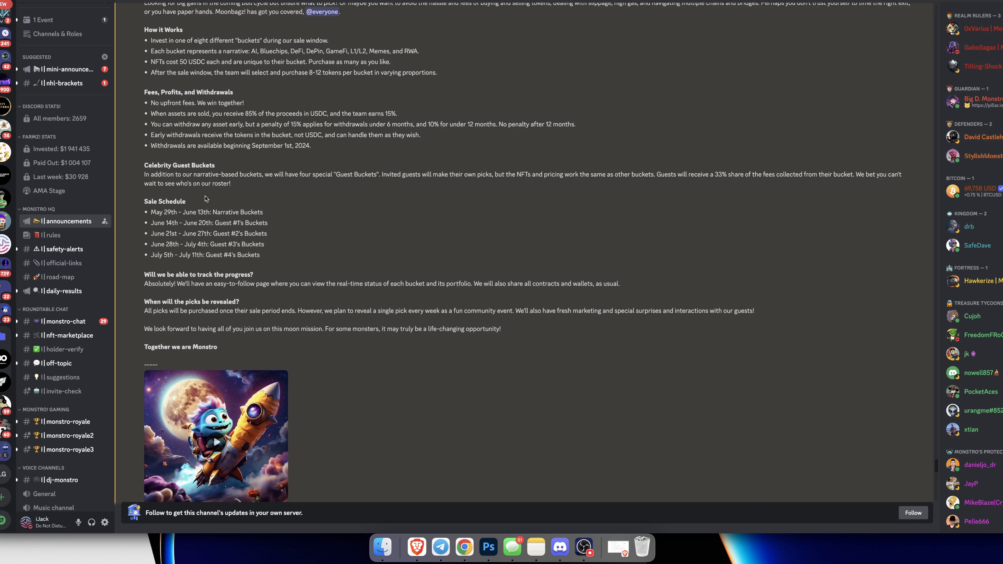
drag(146, 165, 231, 183)
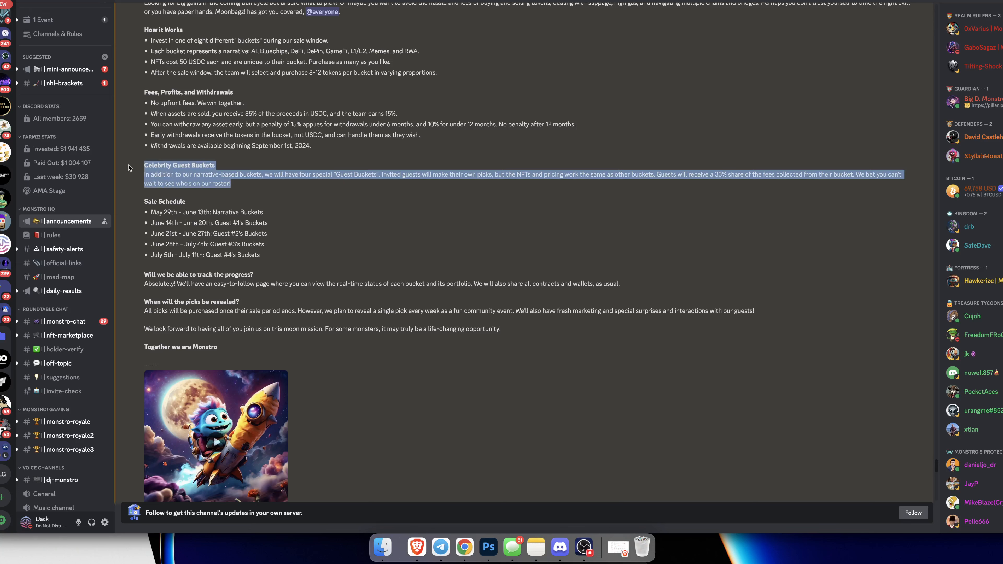
click(191, 174)
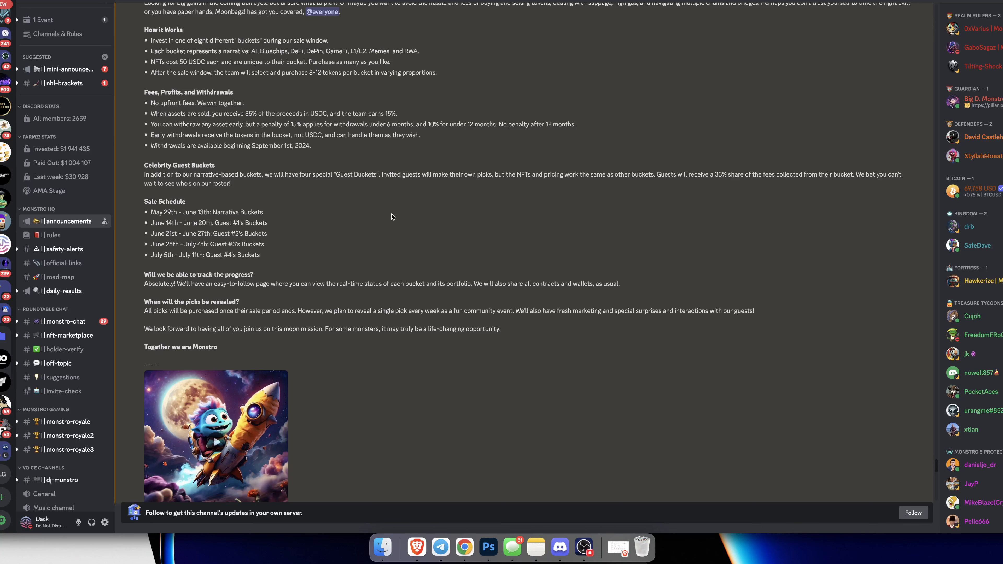
mouse_move(148, 217)
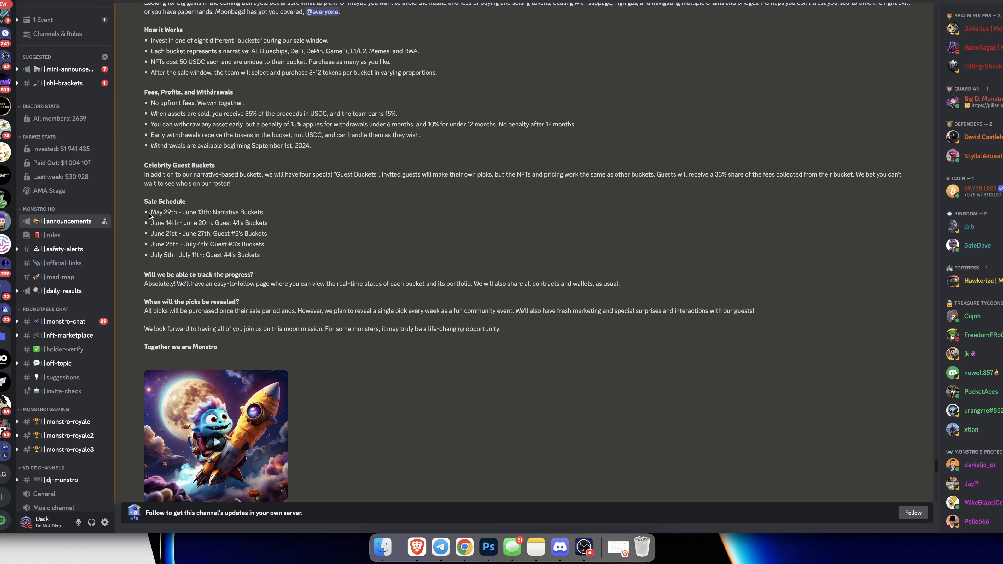
double_click(251, 212)
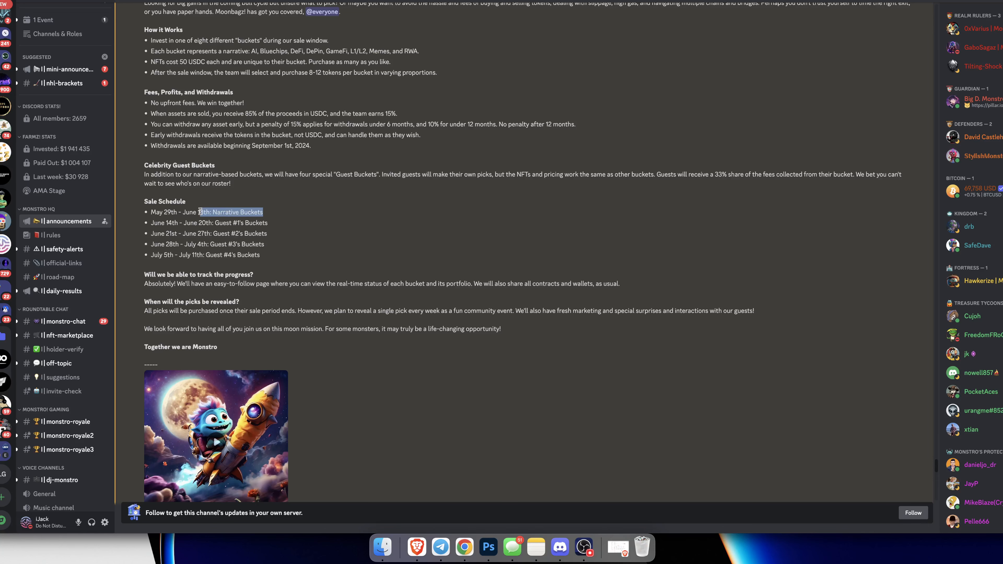
scroll(up, 3)
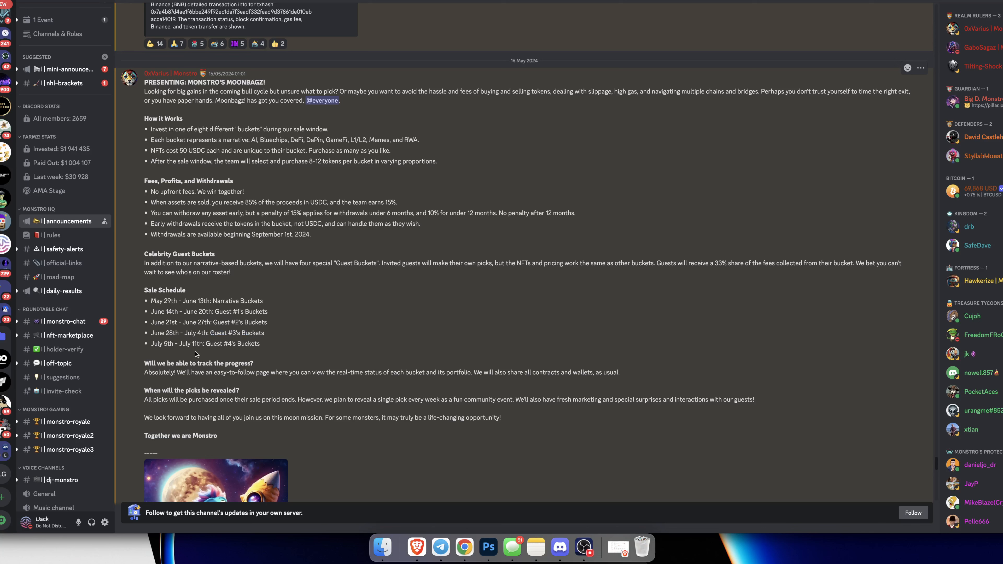
scroll(down, 3)
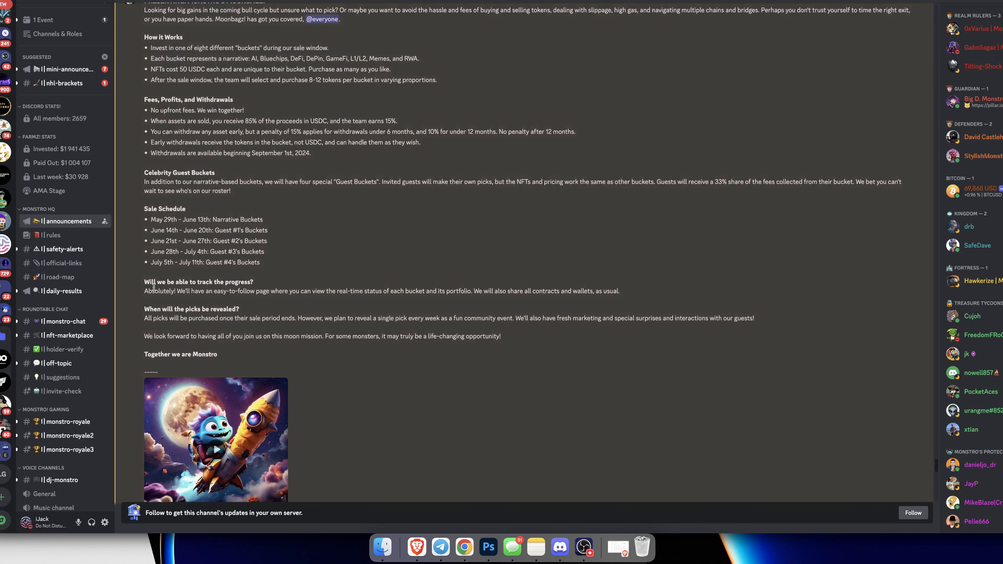
scroll(down, 3)
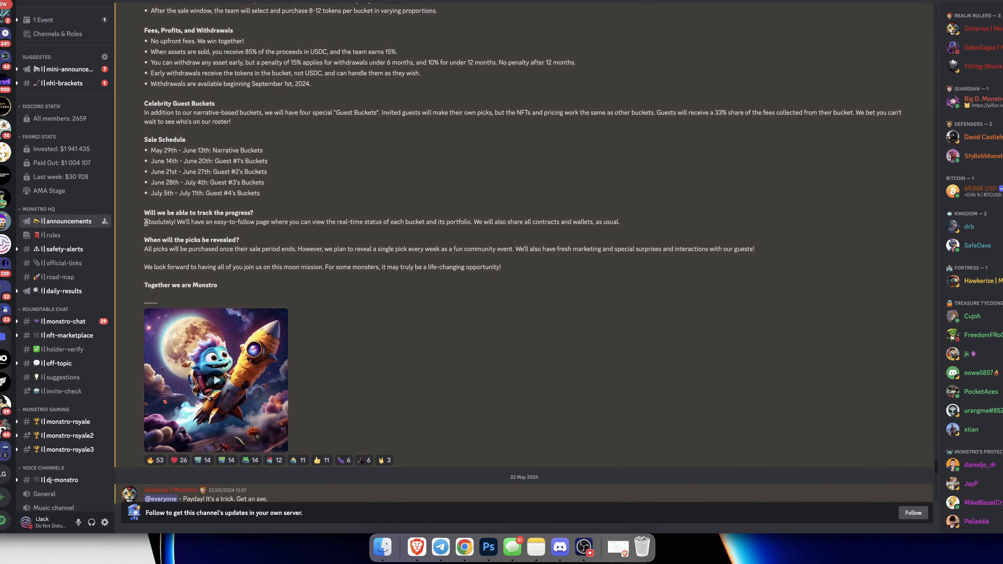
mouse_move(269, 231)
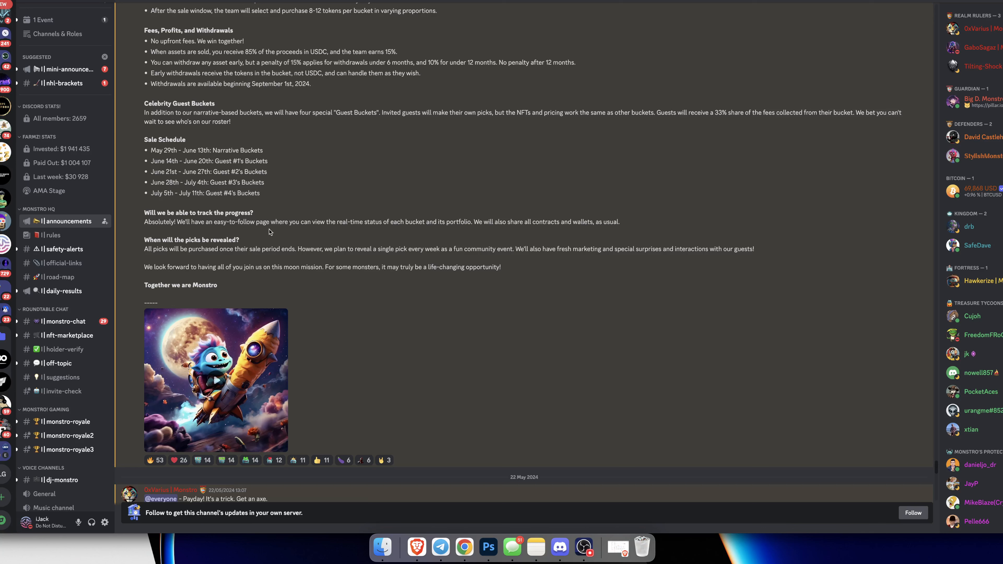
mouse_move(382, 230)
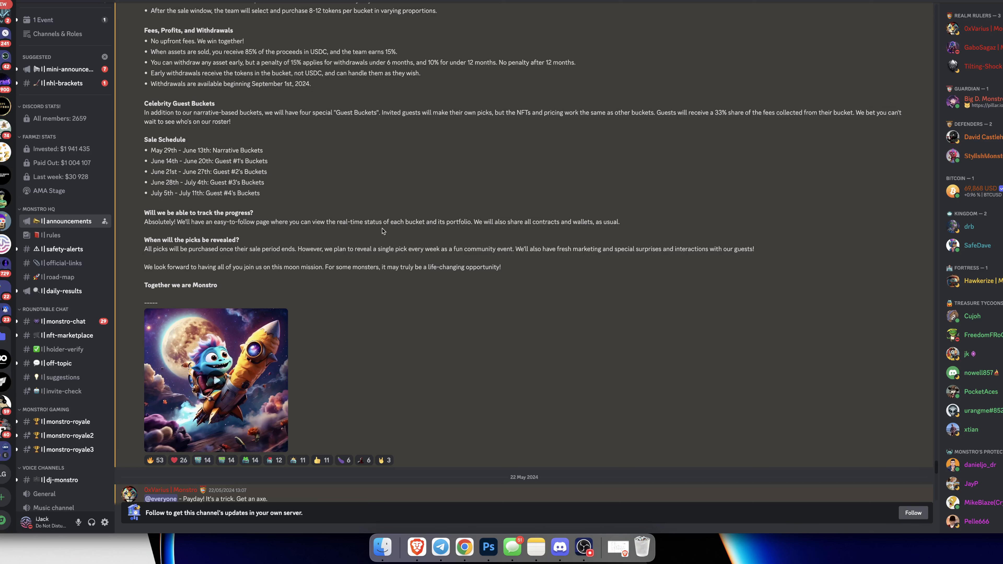
mouse_move(565, 235)
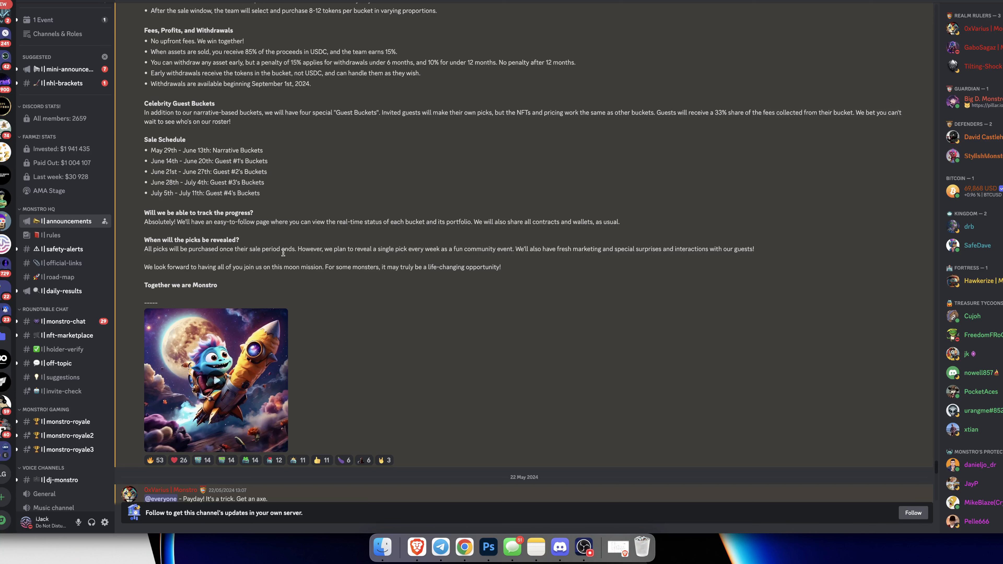
mouse_move(328, 257)
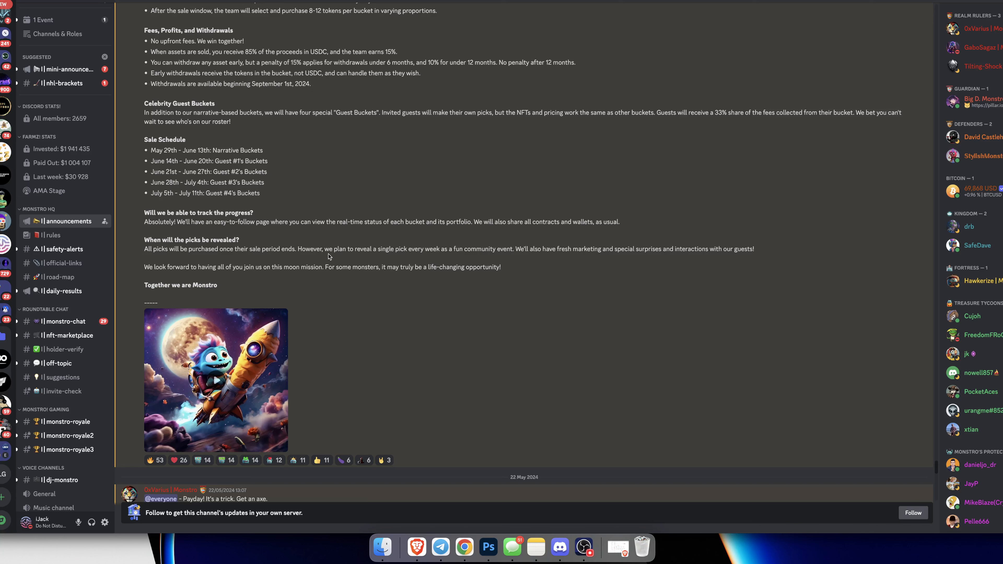
mouse_move(396, 258)
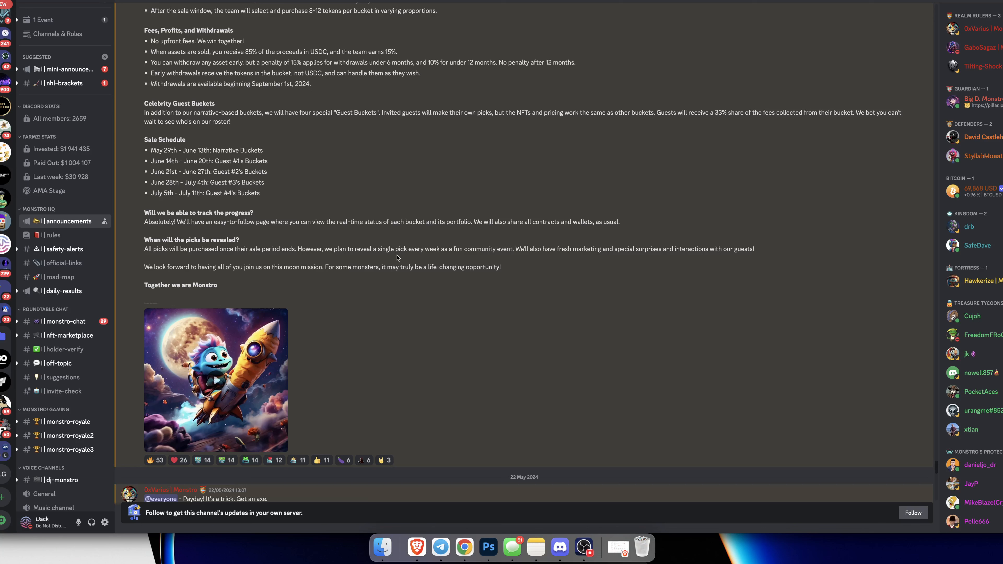
mouse_move(467, 259)
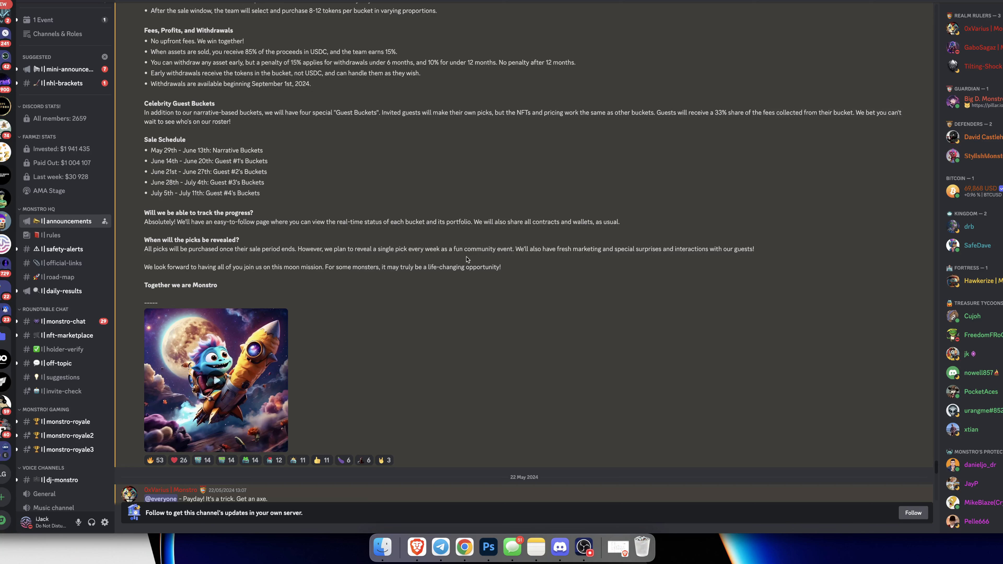
mouse_move(584, 261)
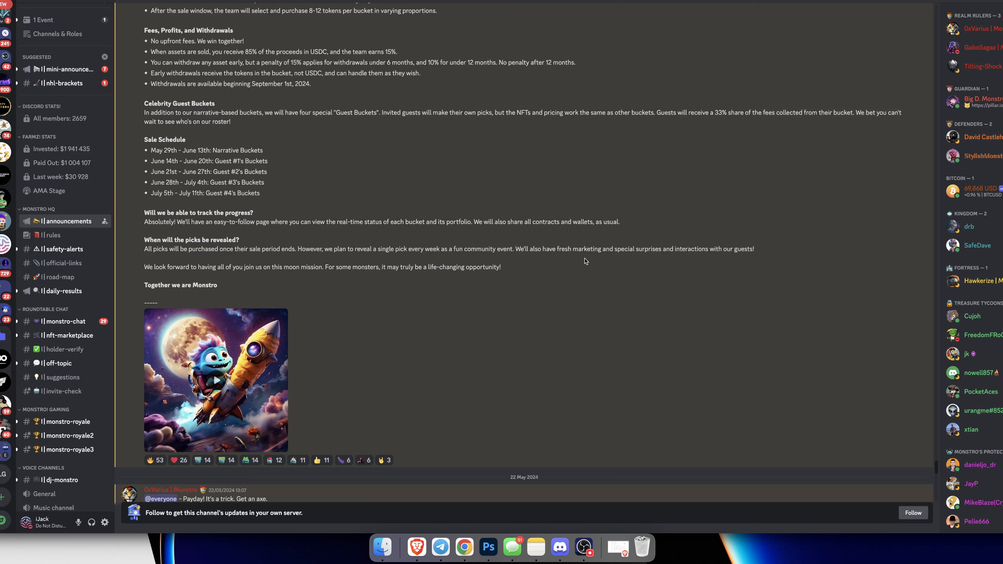
mouse_move(690, 274)
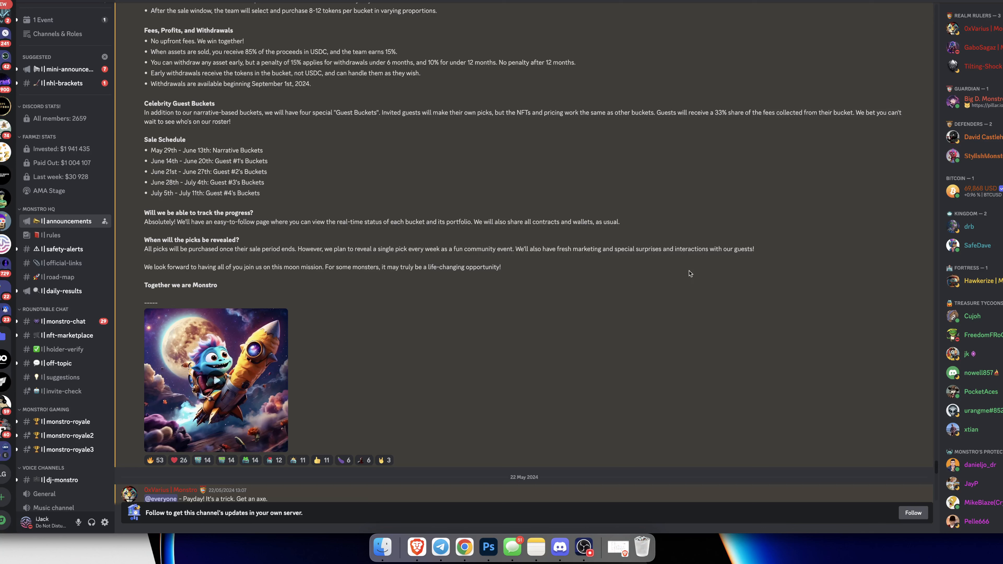
mouse_move(442, 293)
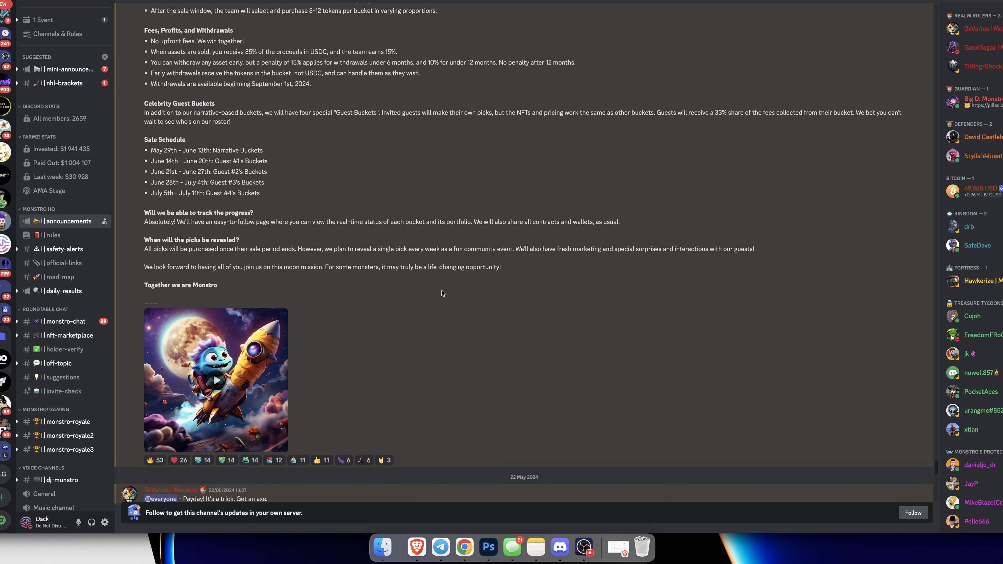
mouse_move(499, 303)
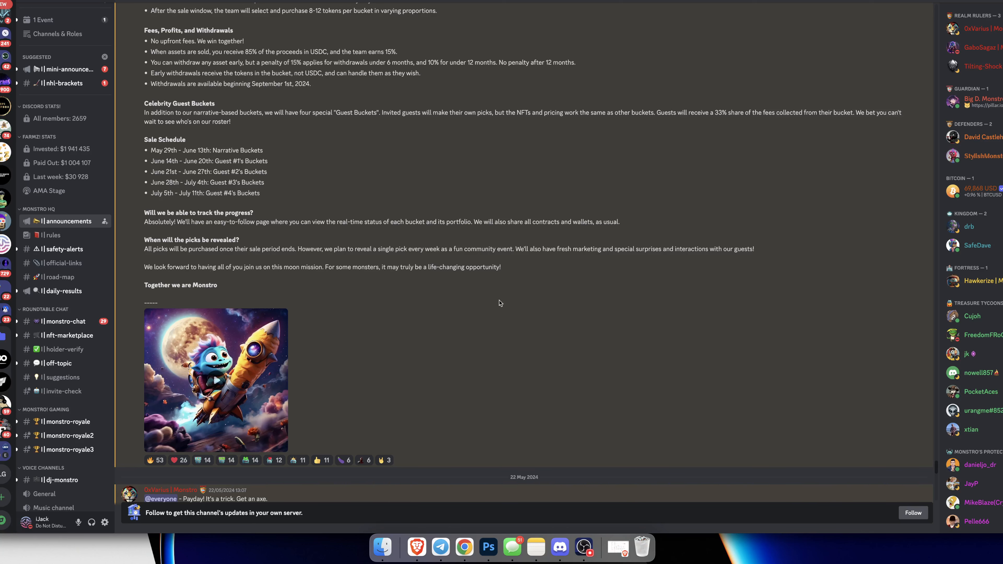
mouse_move(490, 520)
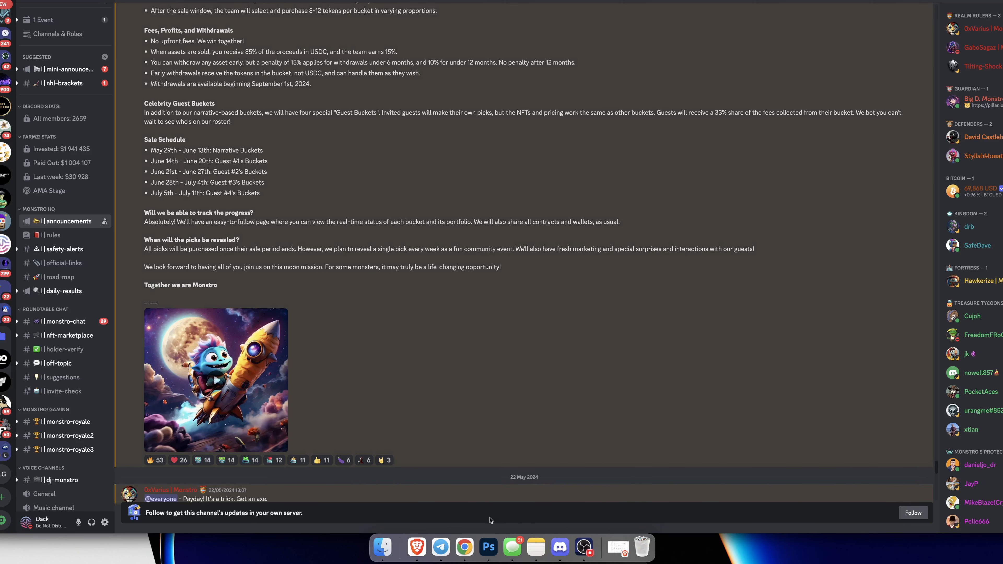
click(464, 547)
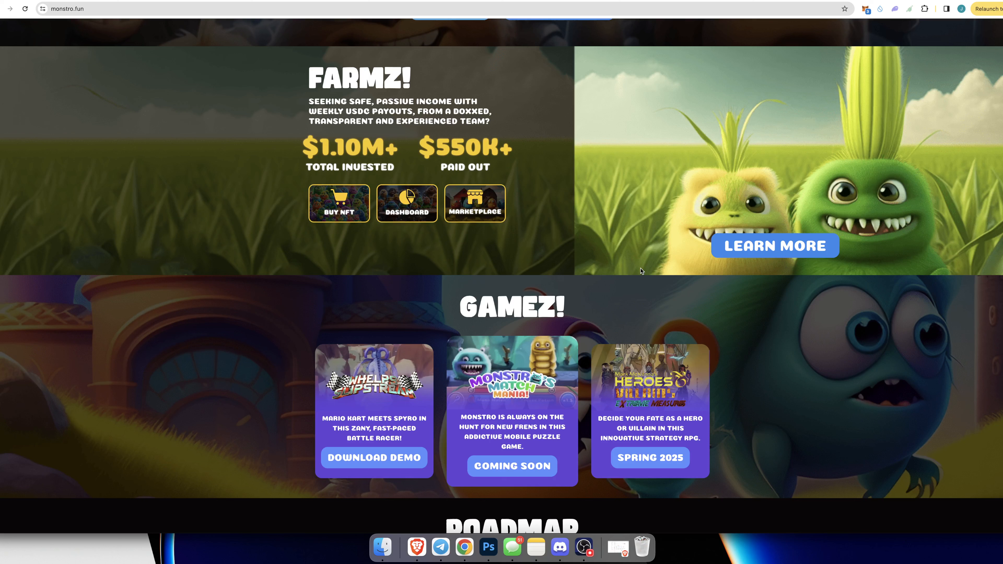
mouse_move(562, 267)
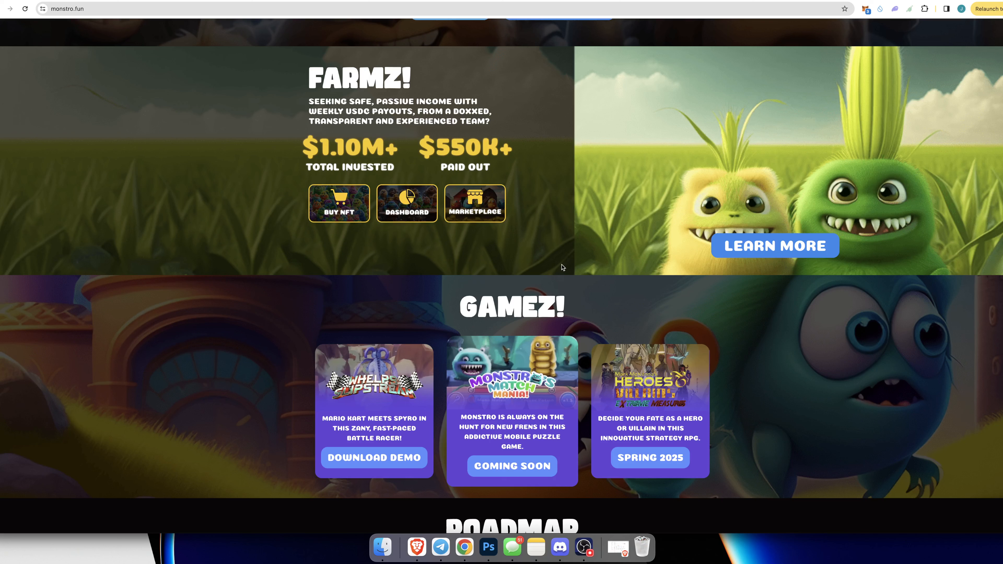
mouse_move(576, 248)
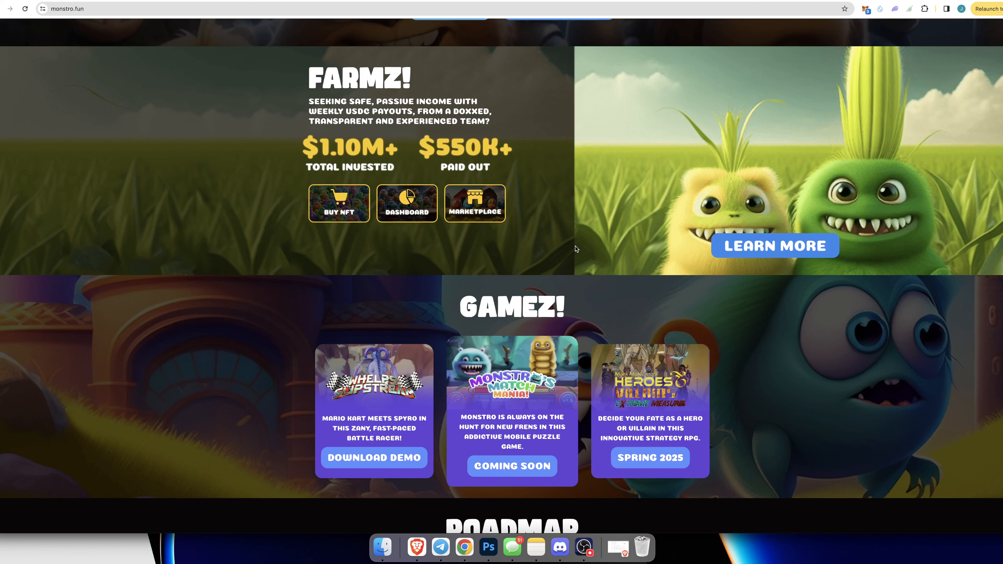
mouse_move(895, 270)
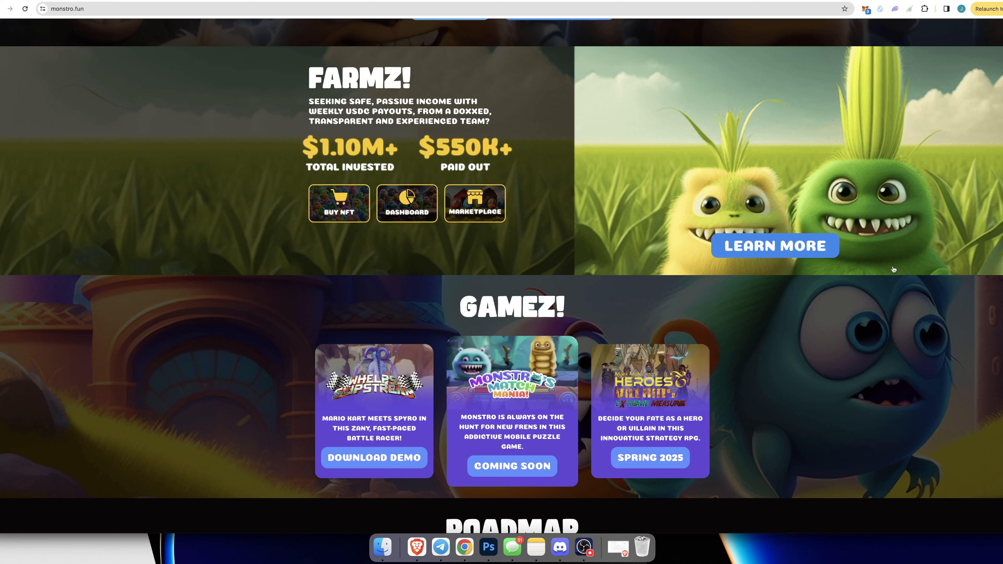